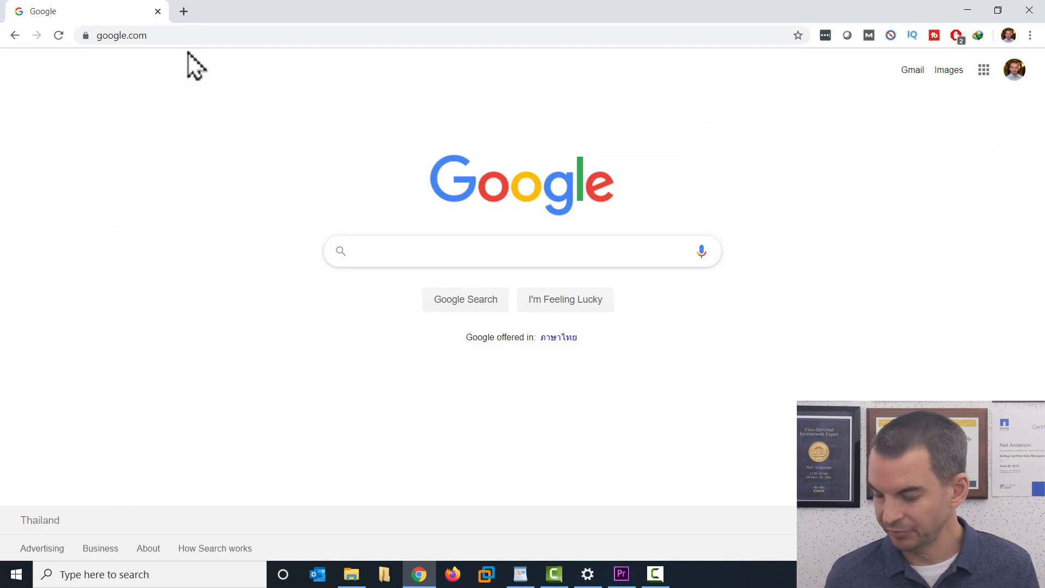
- Search Google for 'samsung data migration' by typing 'samsu' and picking the suggestion
click(522, 251)
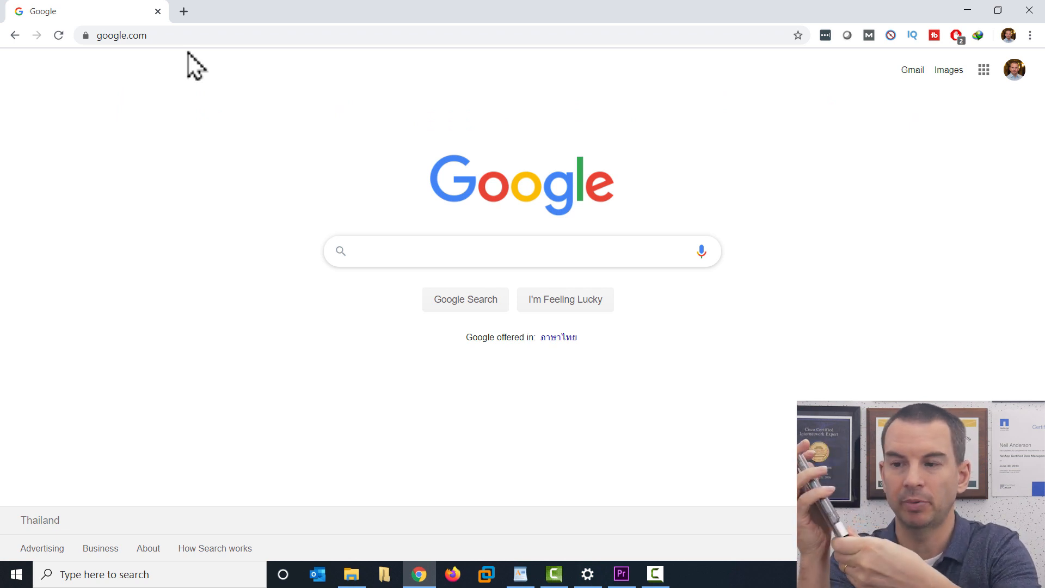
click(521, 251)
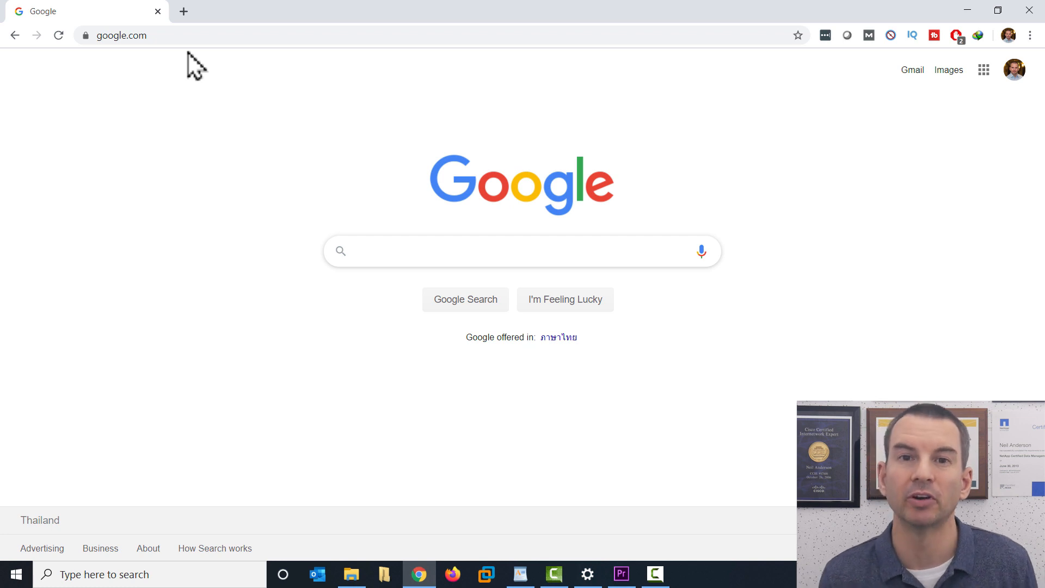
click(522, 250)
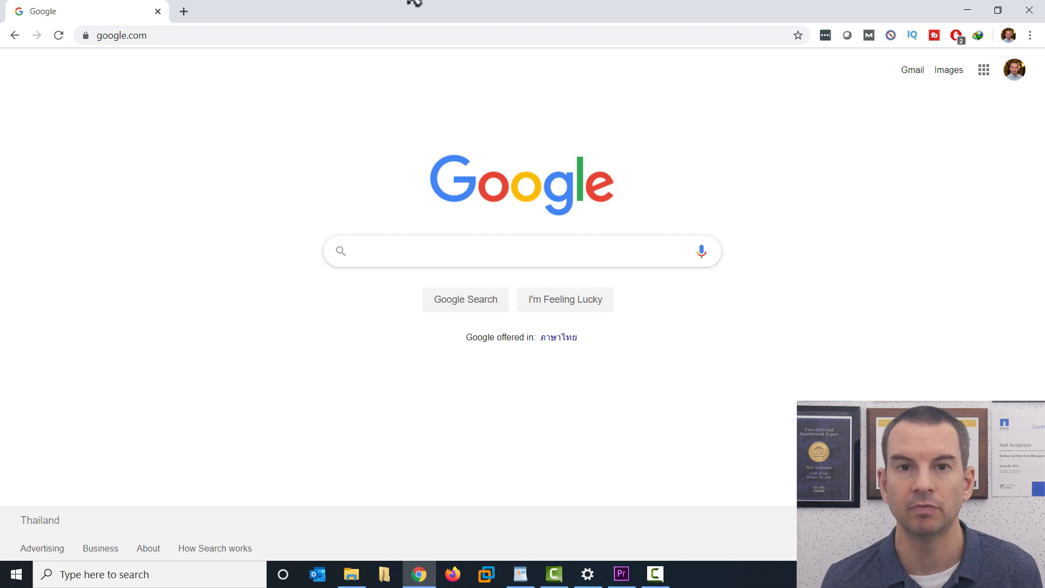
mouse_move(393, 19)
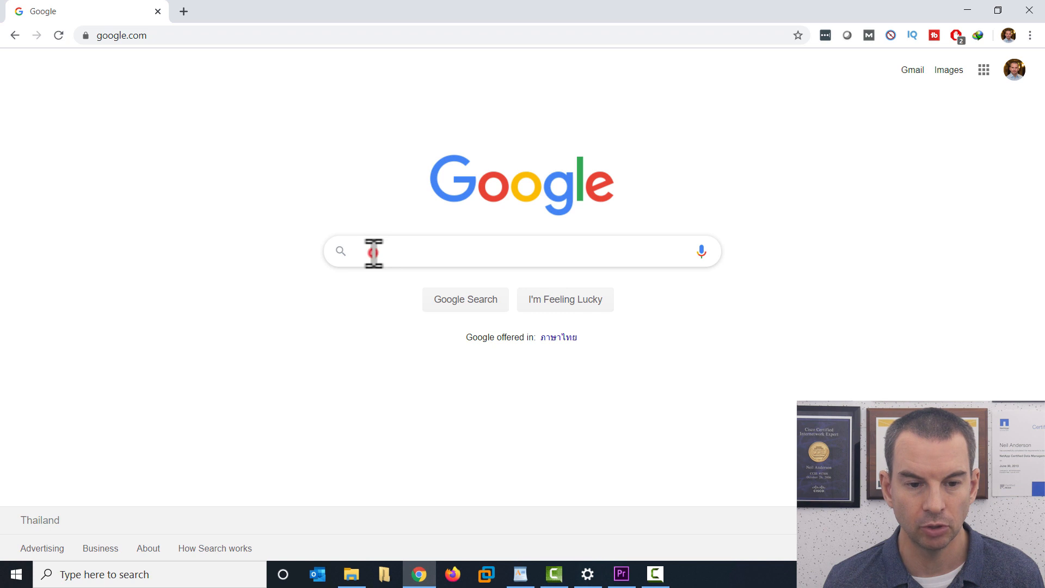
text(samsu)
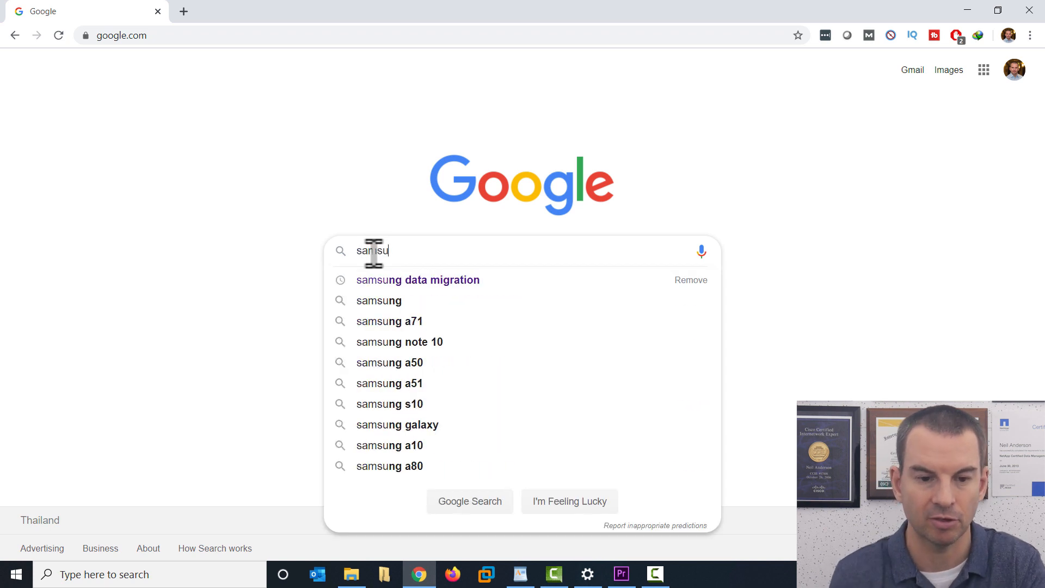
click(417, 279)
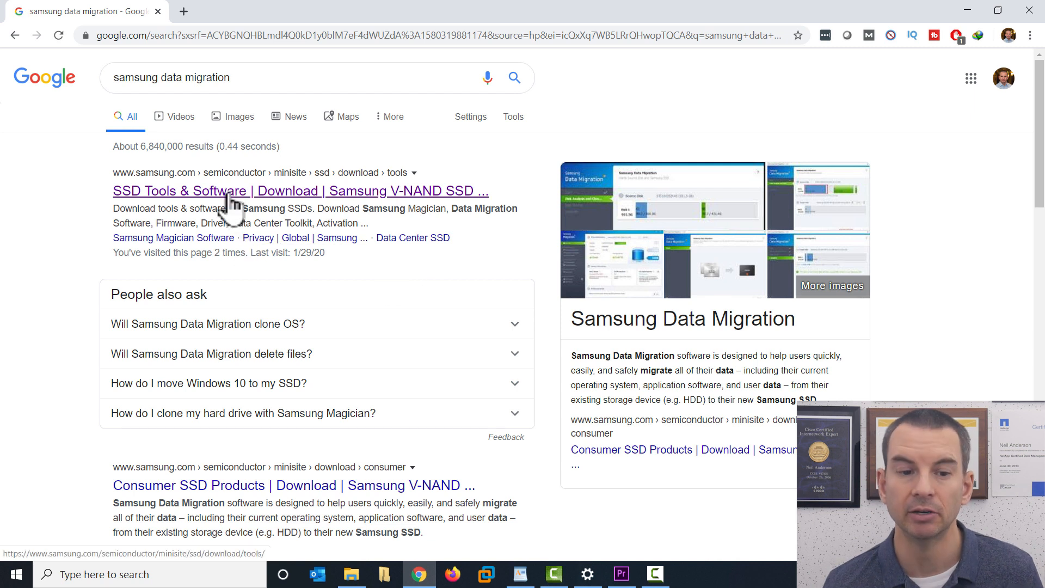
- Open Samsung's 'SSD Tools & Software' page and scroll to the Data Migration download
click(300, 191)
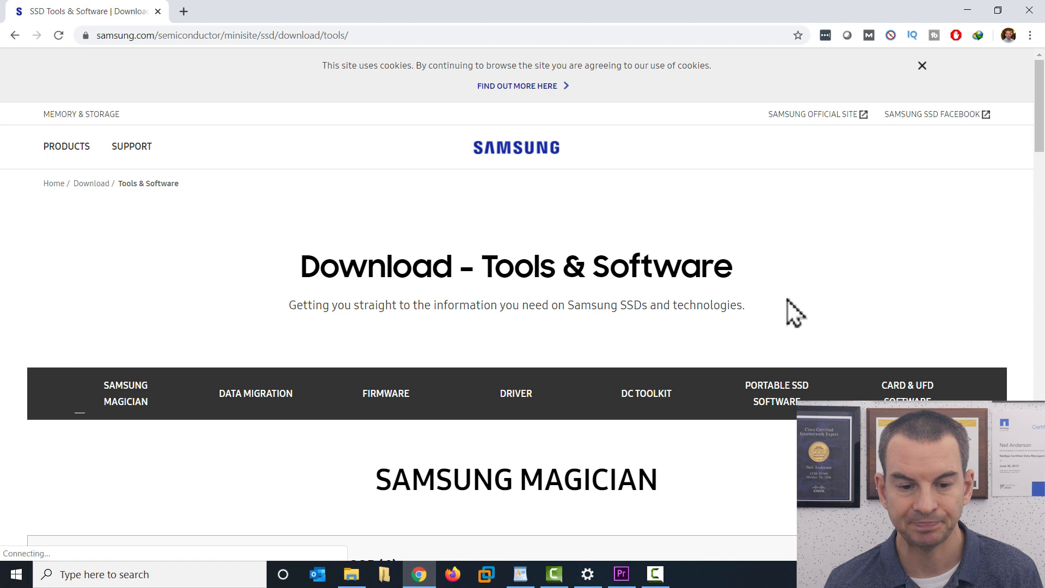
scroll(down, 3)
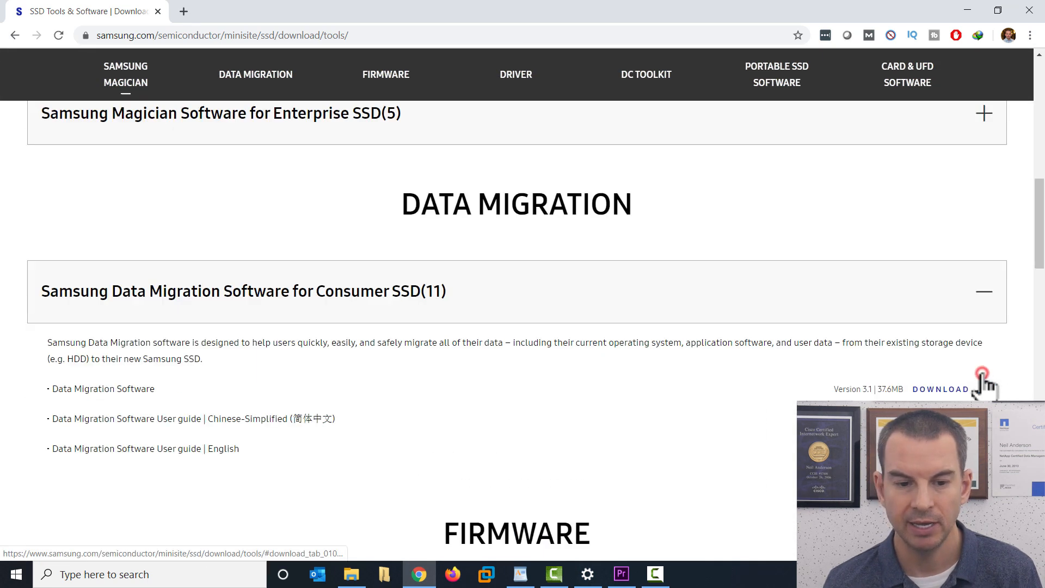
scroll(down, 3)
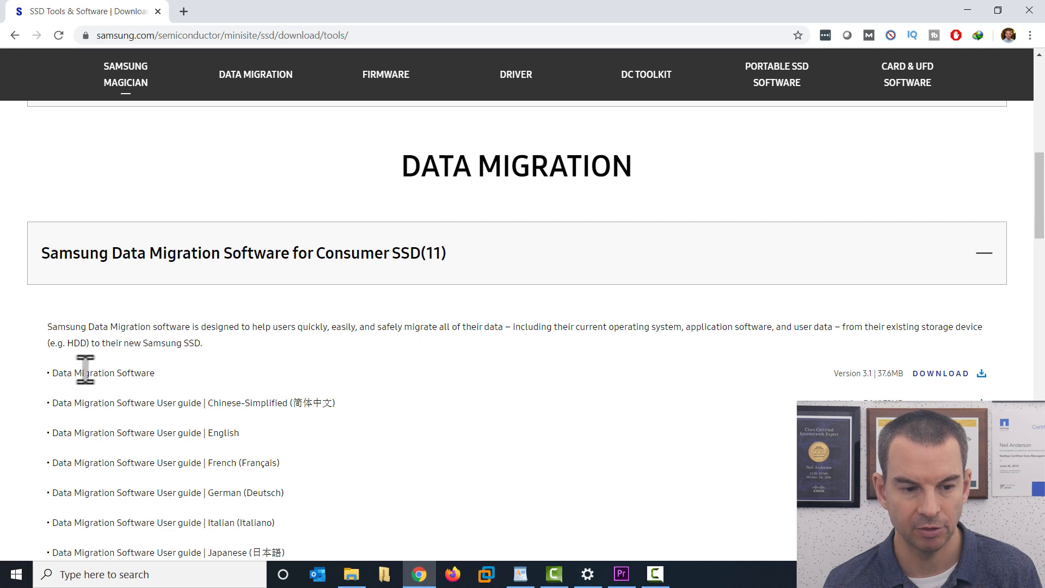
mouse_move(883, 376)
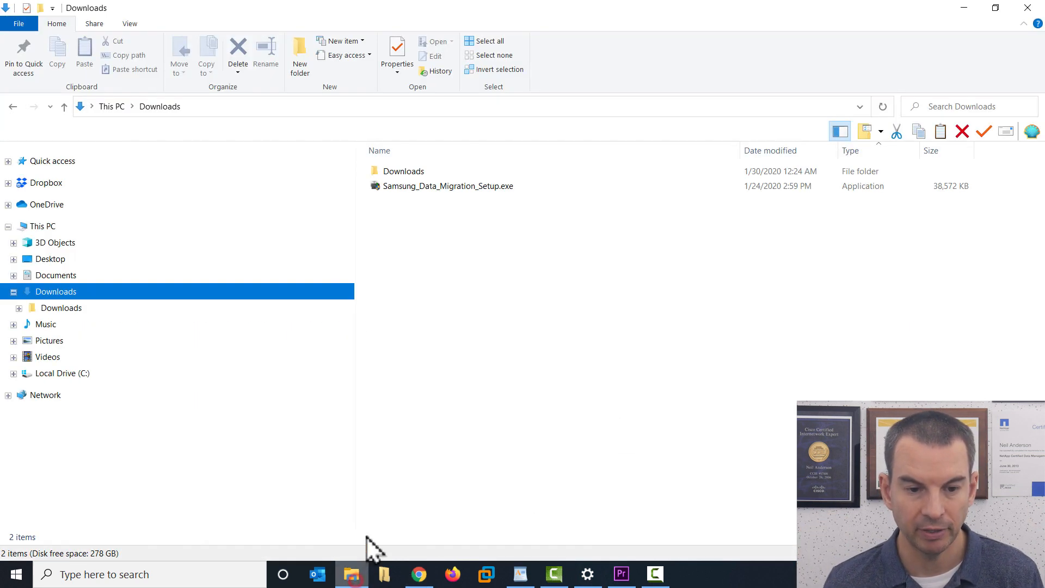
- Run Samsung_Data_Migration_Setup.exe from Downloads, allow UAC, and install with English setup language
click(448, 186)
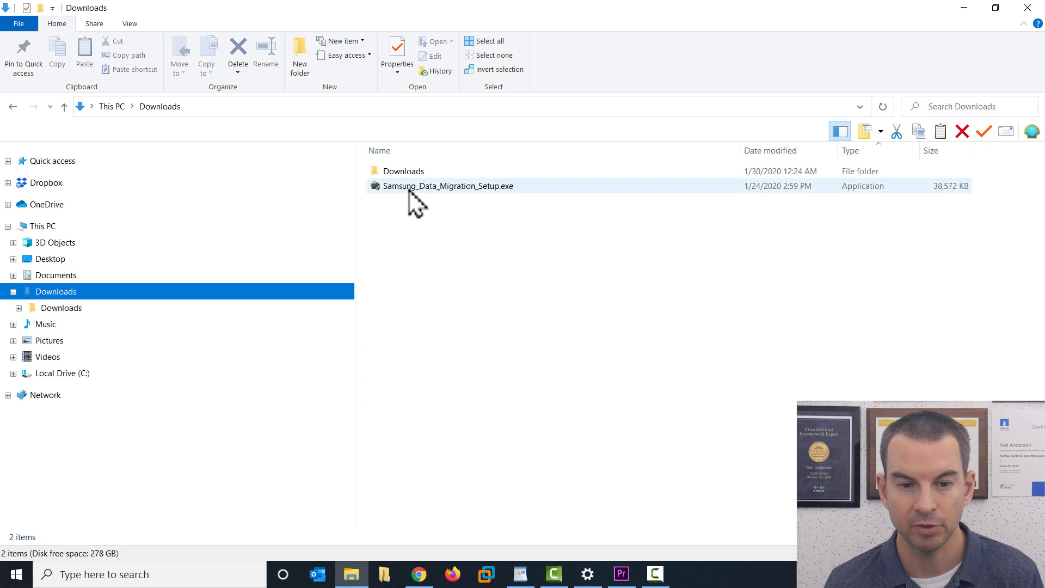
click(447, 186)
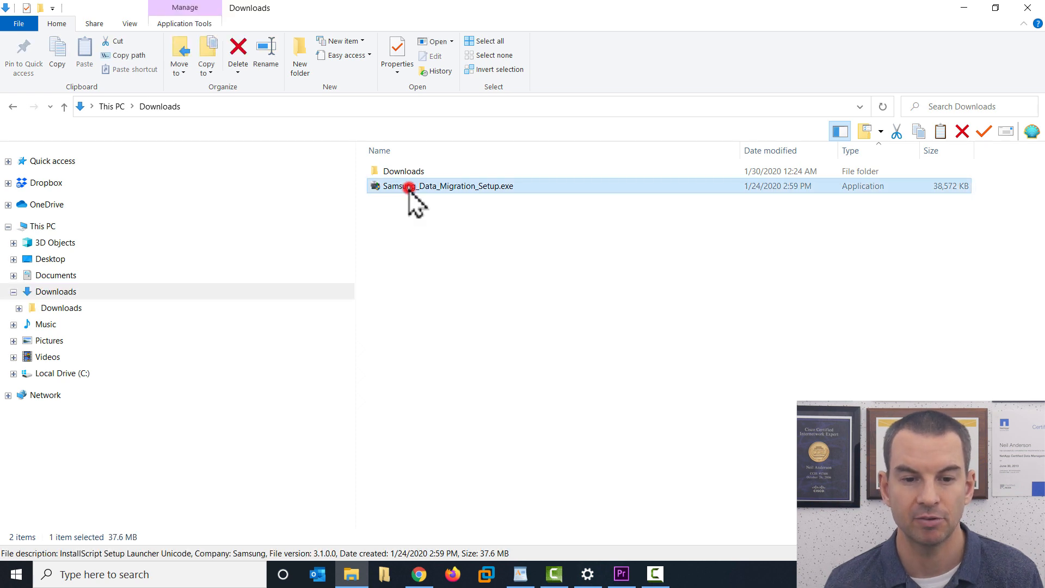
double_click(447, 186)
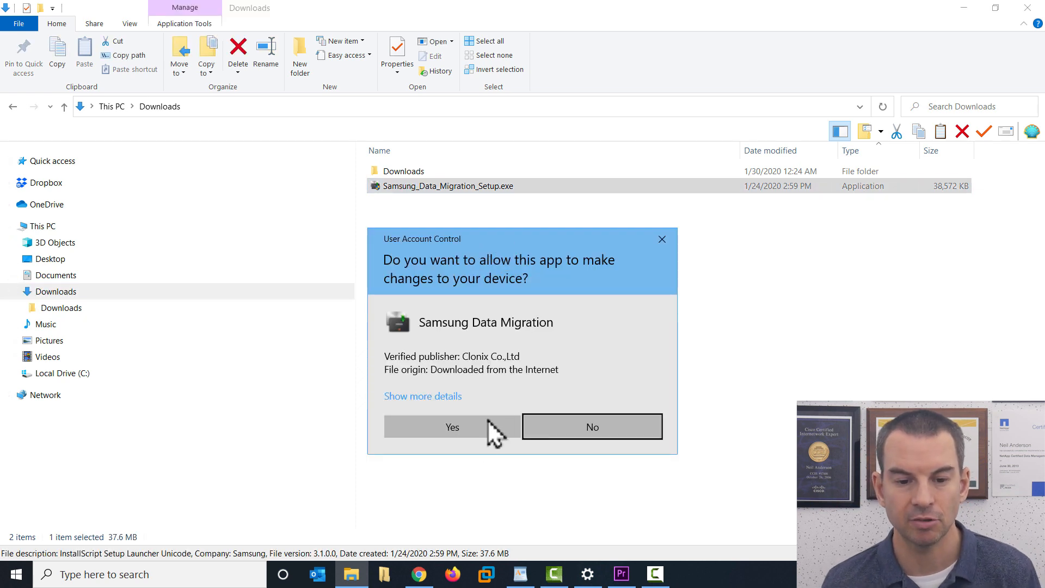
click(451, 427)
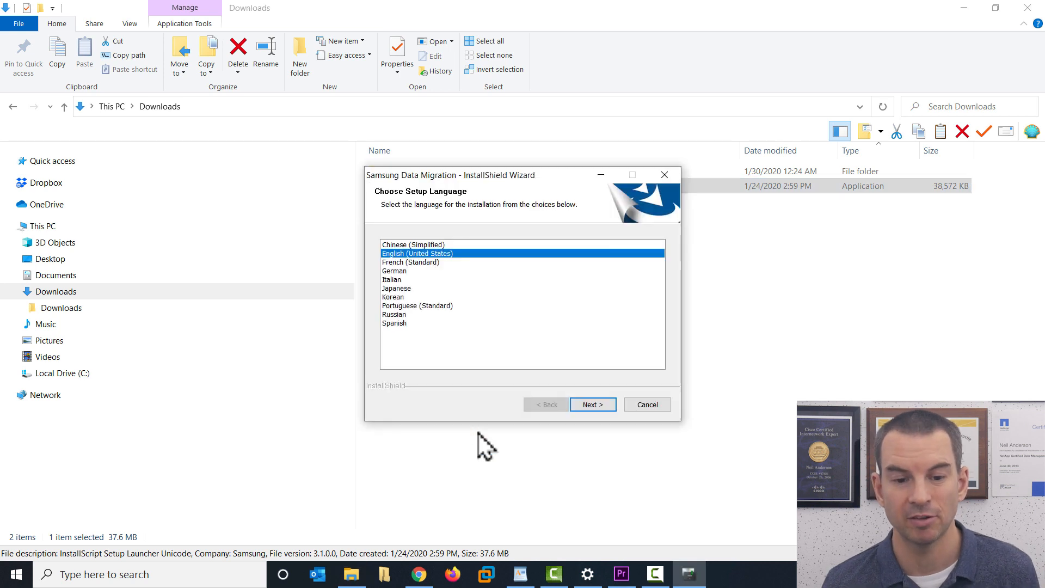
click(592, 405)
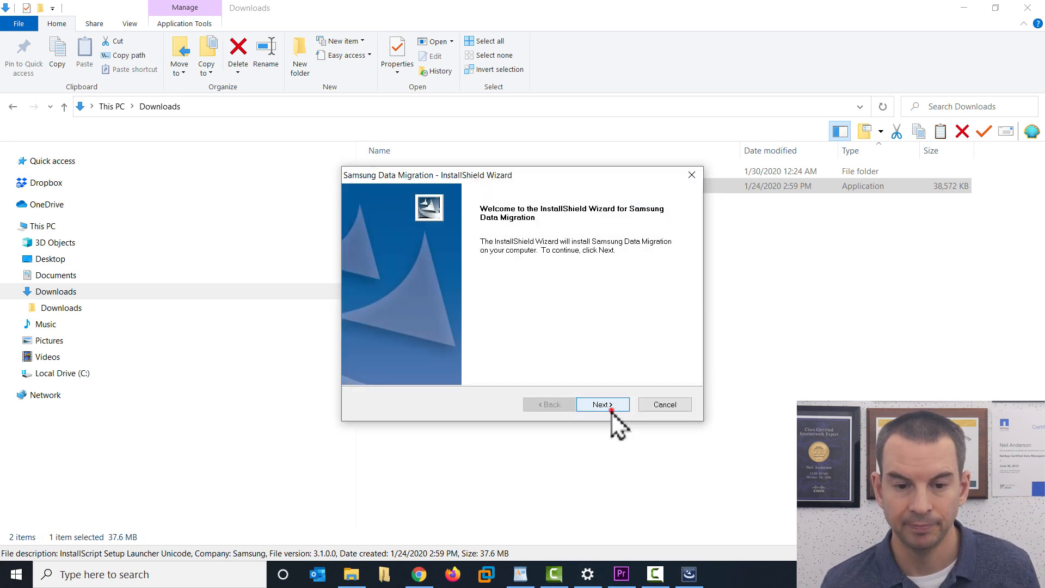
click(602, 404)
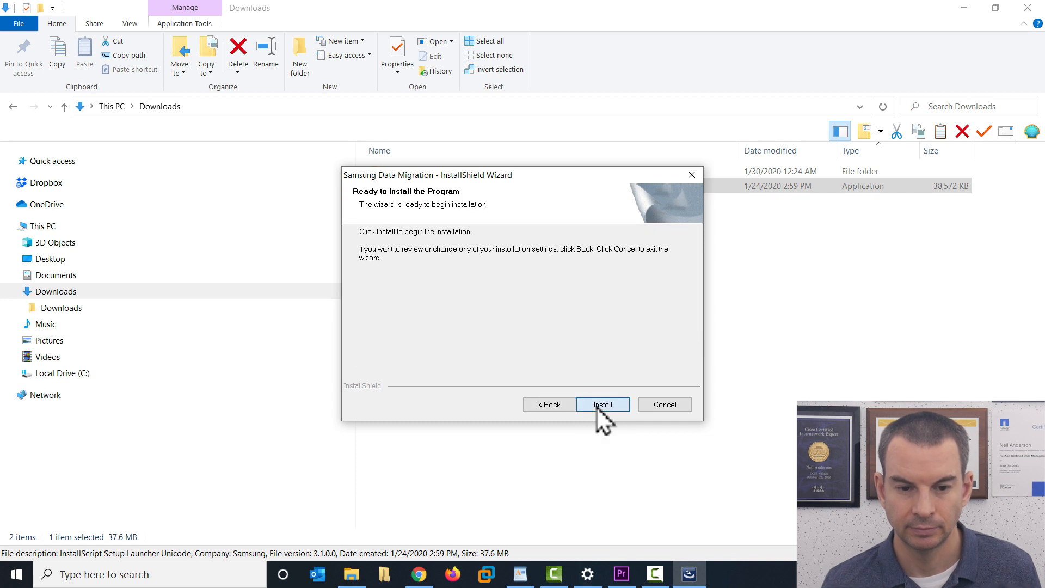
click(602, 404)
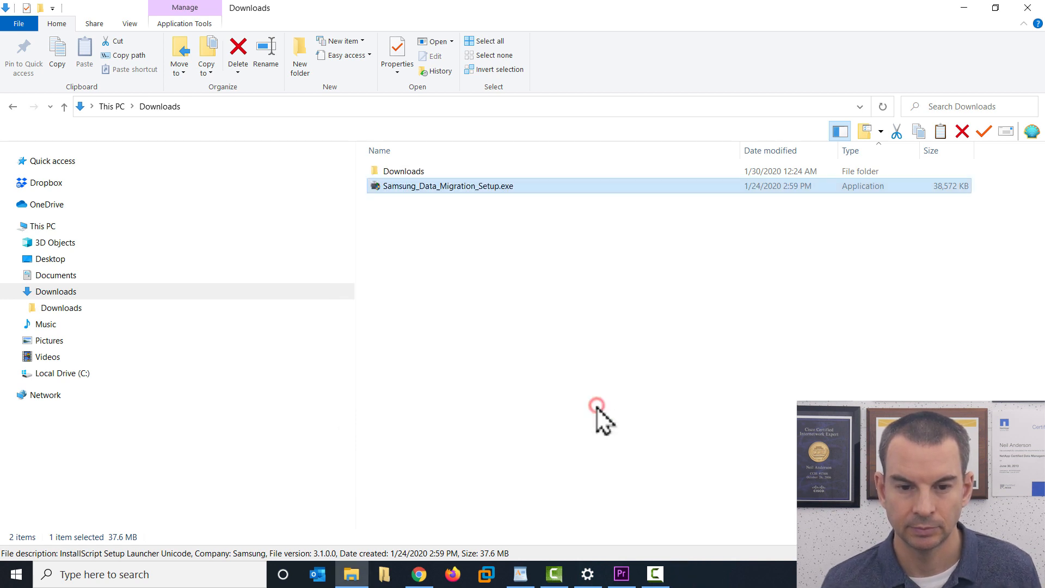
- Launch Samsung Data Migration and start it so it analyzes the source and target SSDs
double_click(448, 186)
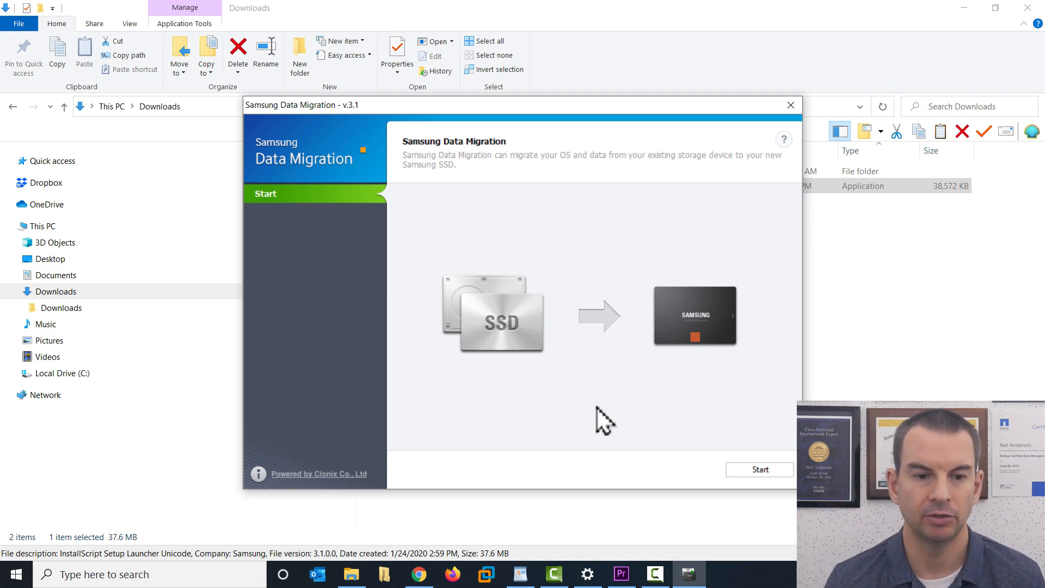
click(759, 469)
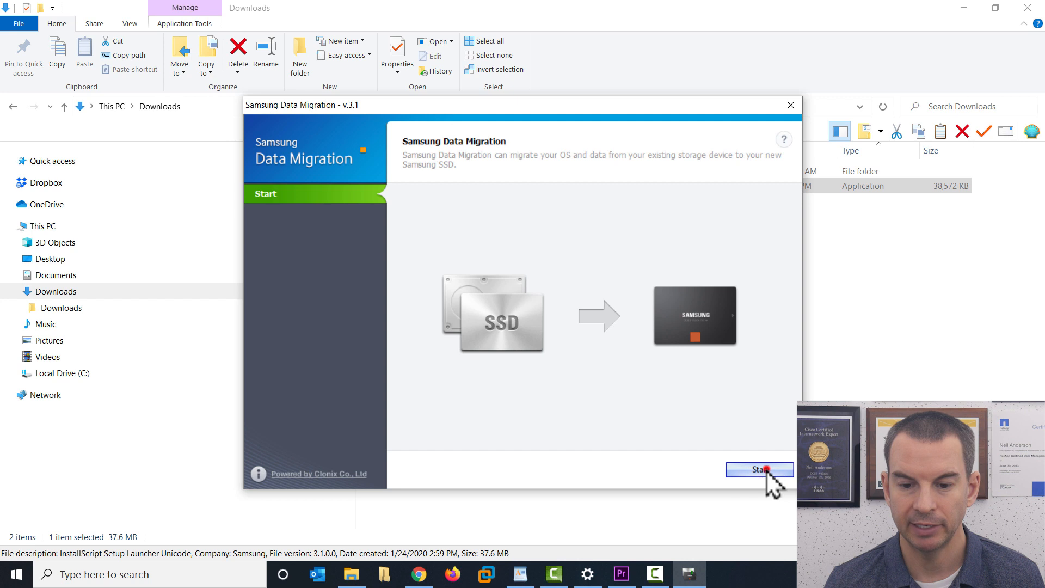
click(760, 469)
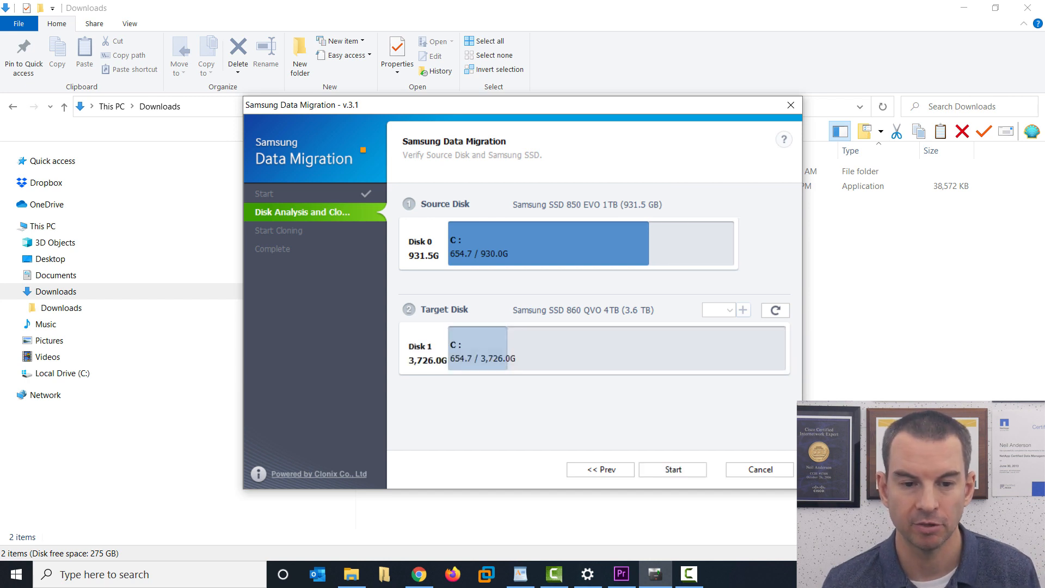
click(860, 185)
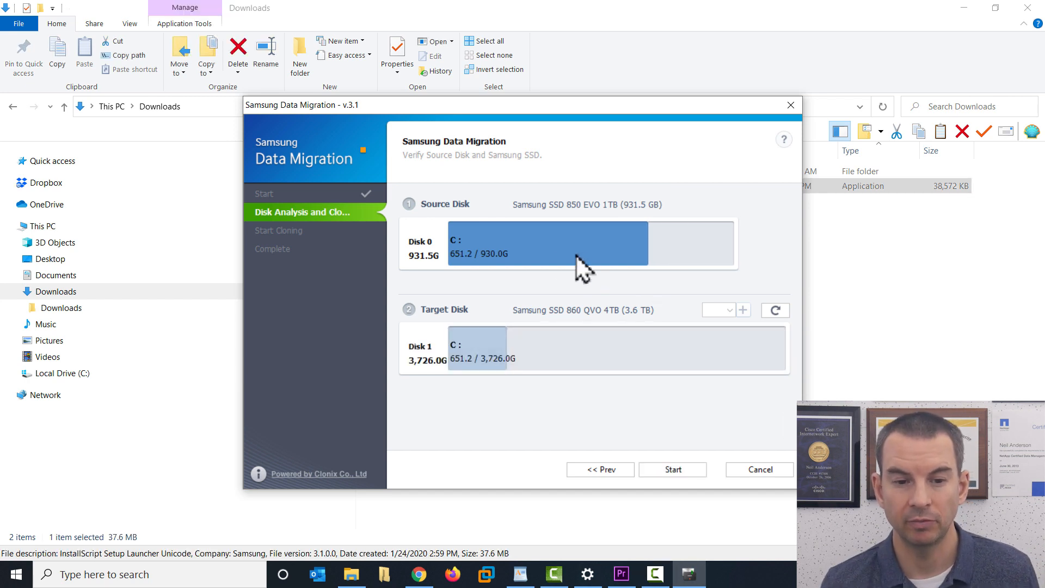
mouse_move(456, 249)
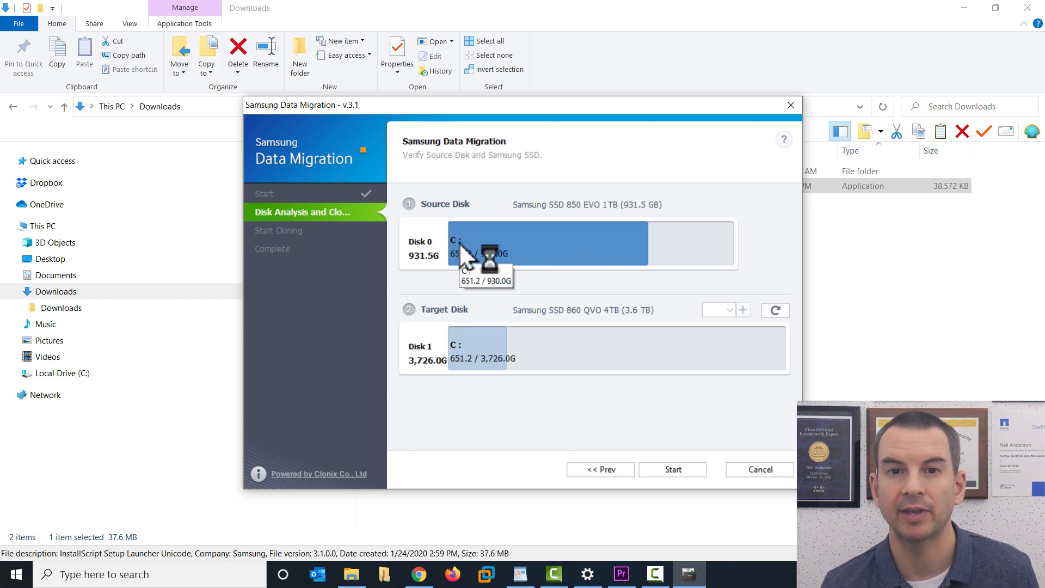
mouse_move(572, 432)
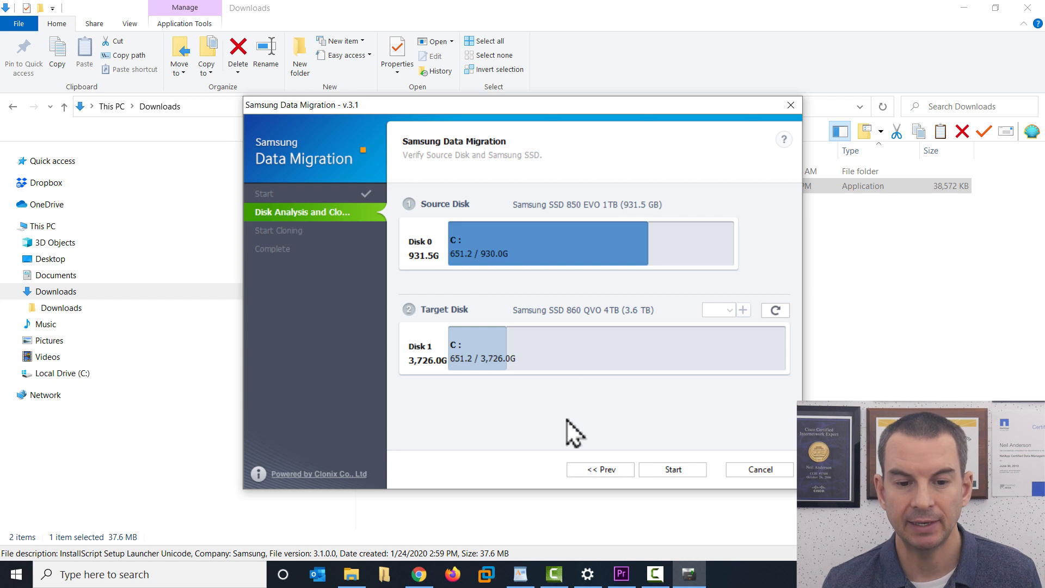
mouse_move(565, 344)
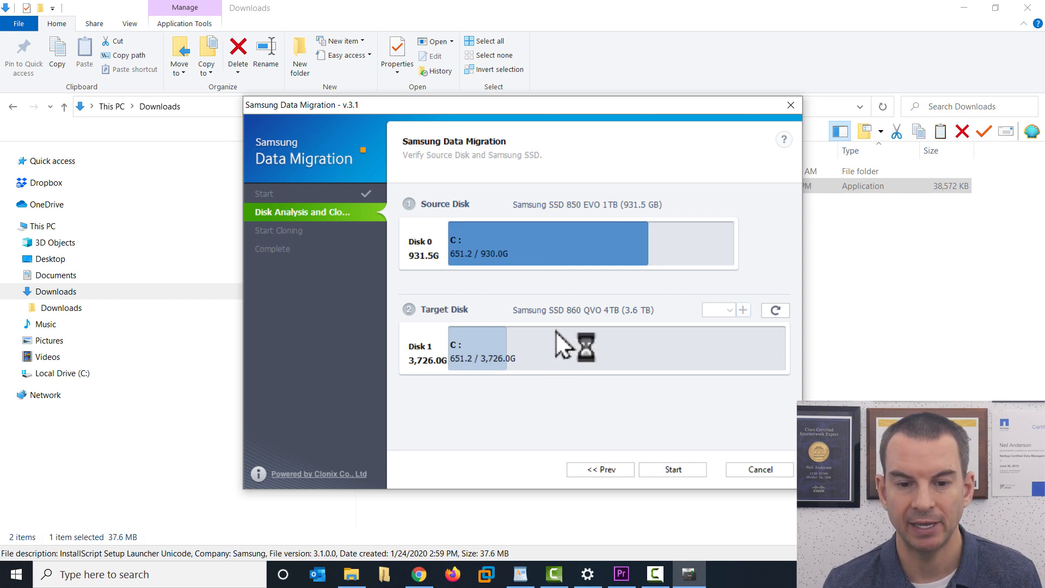
mouse_move(441, 260)
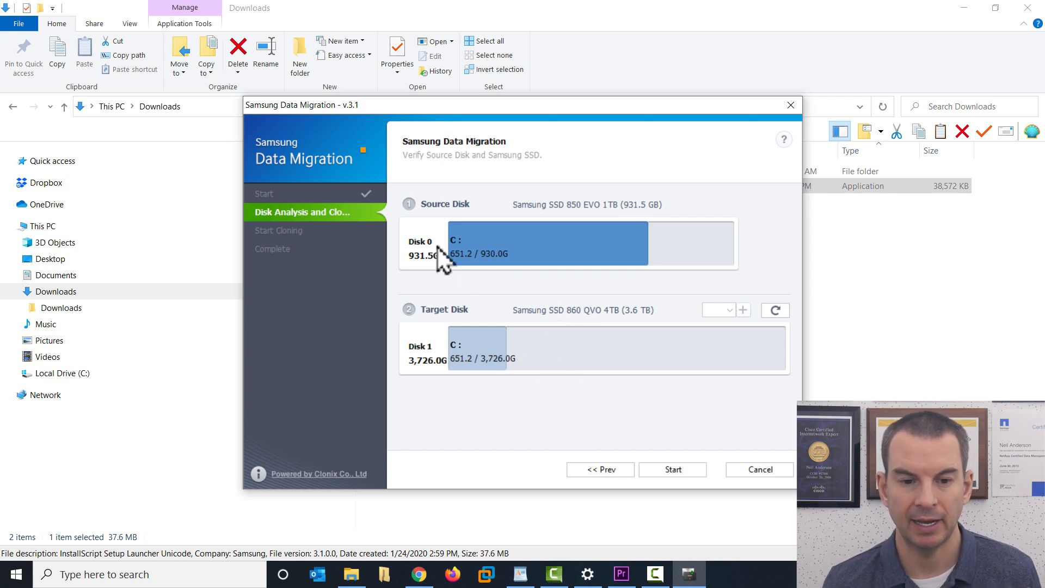
mouse_move(453, 329)
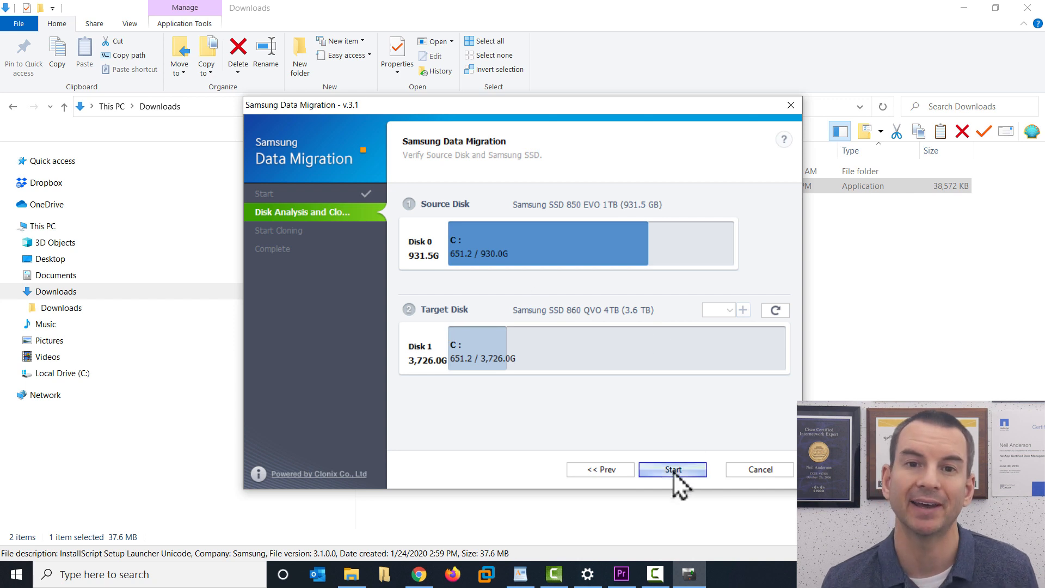
mouse_move(665, 424)
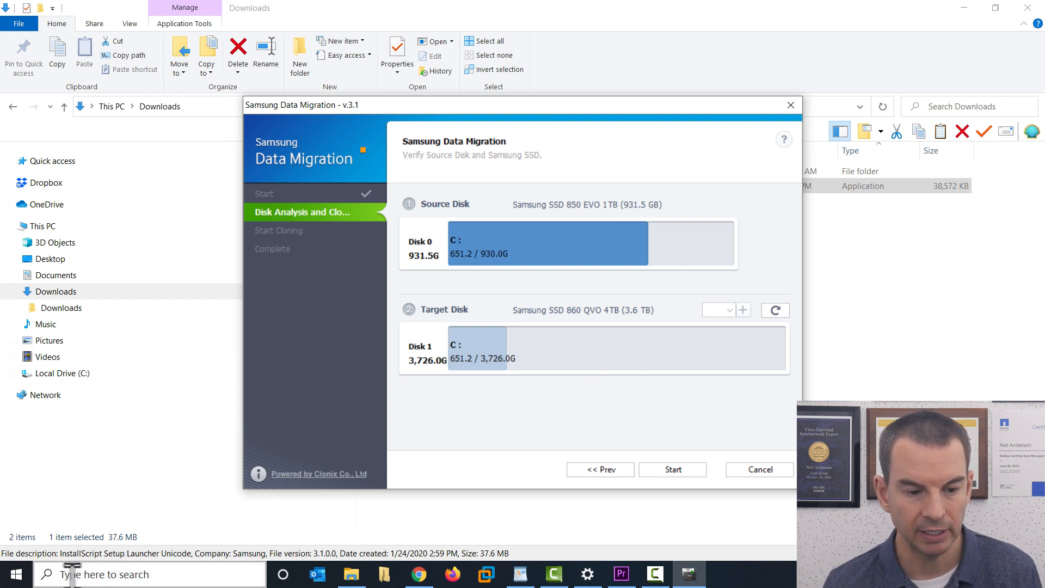
- Find 'cmd' in Windows Search and launch Command Prompt as administrator
click(148, 573)
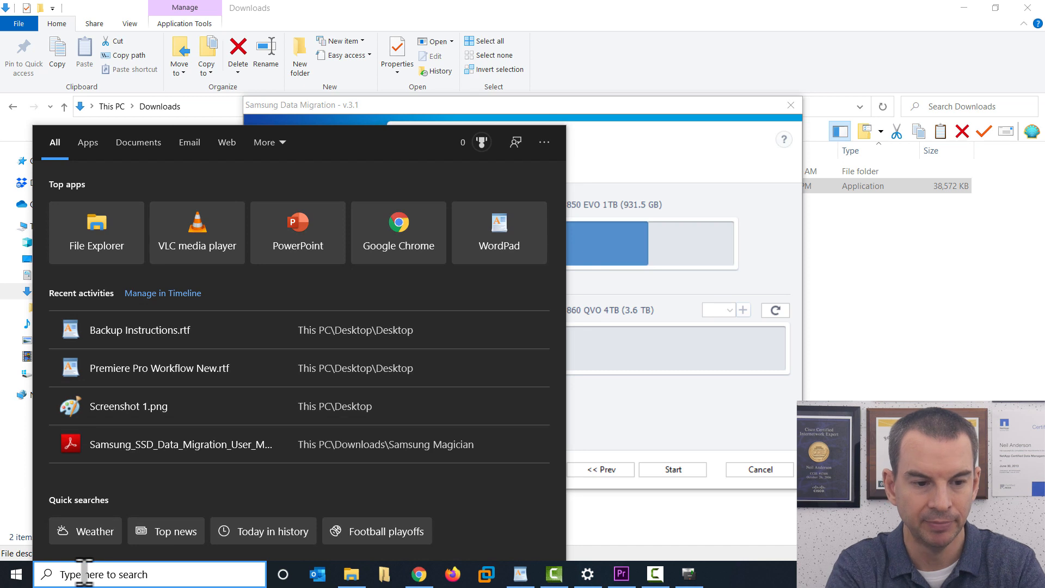
text(cmd)
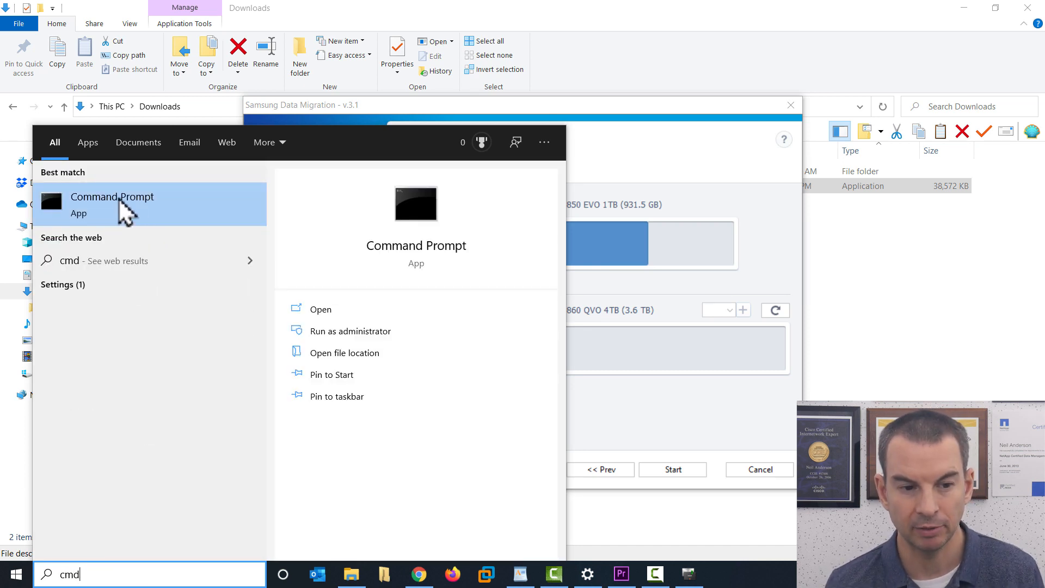
right_click(112, 197)
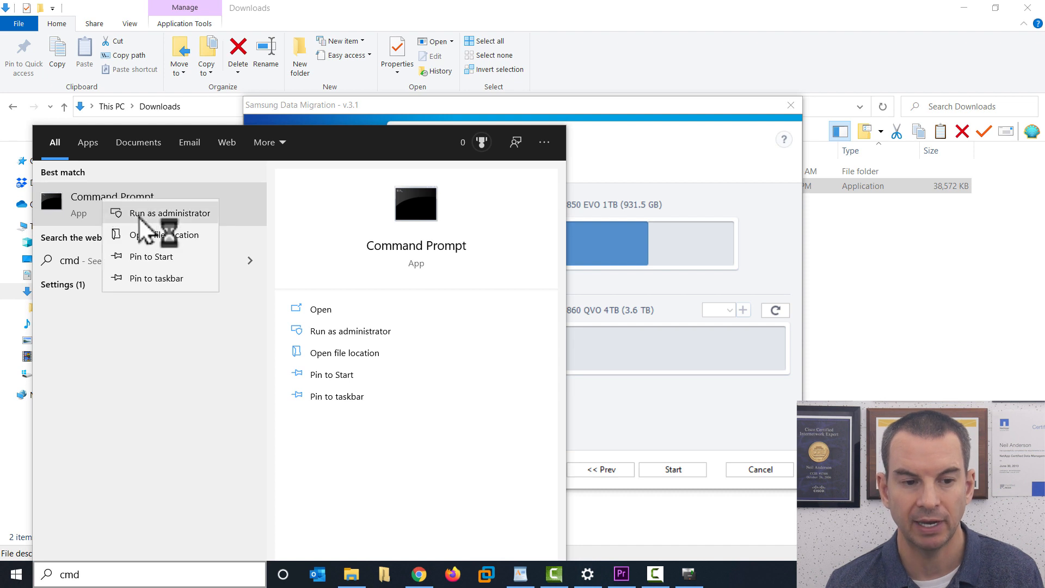
click(170, 212)
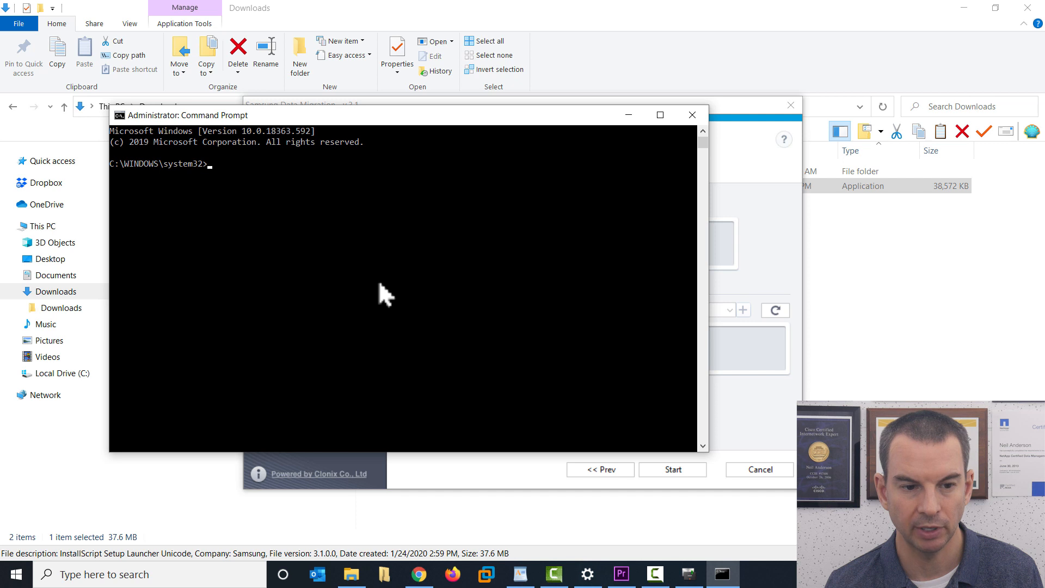
- Run 'chkdsk /f' on the C: drive and confirm no problems are found
text(c)
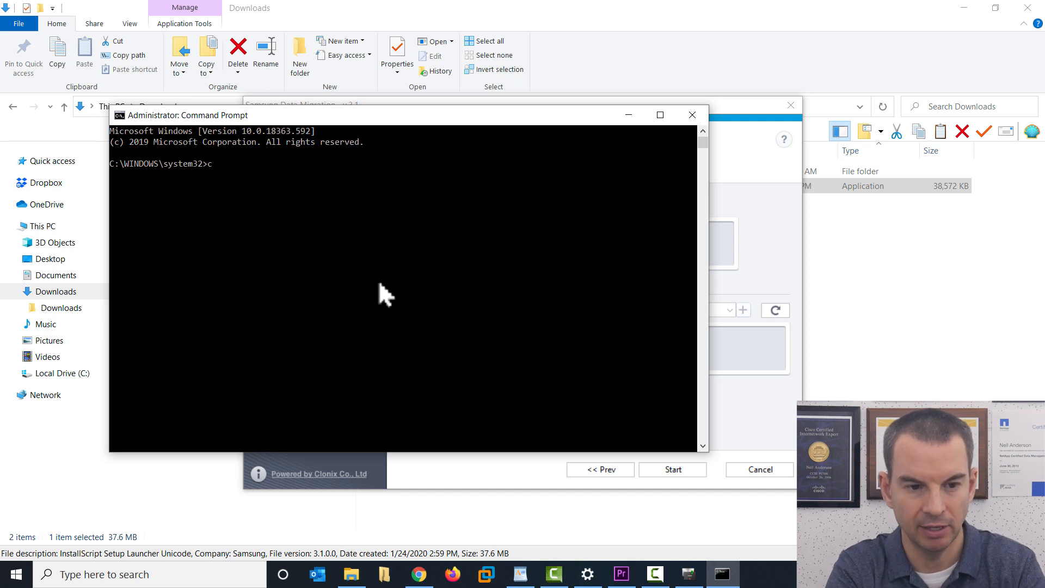
text(hkdsk)
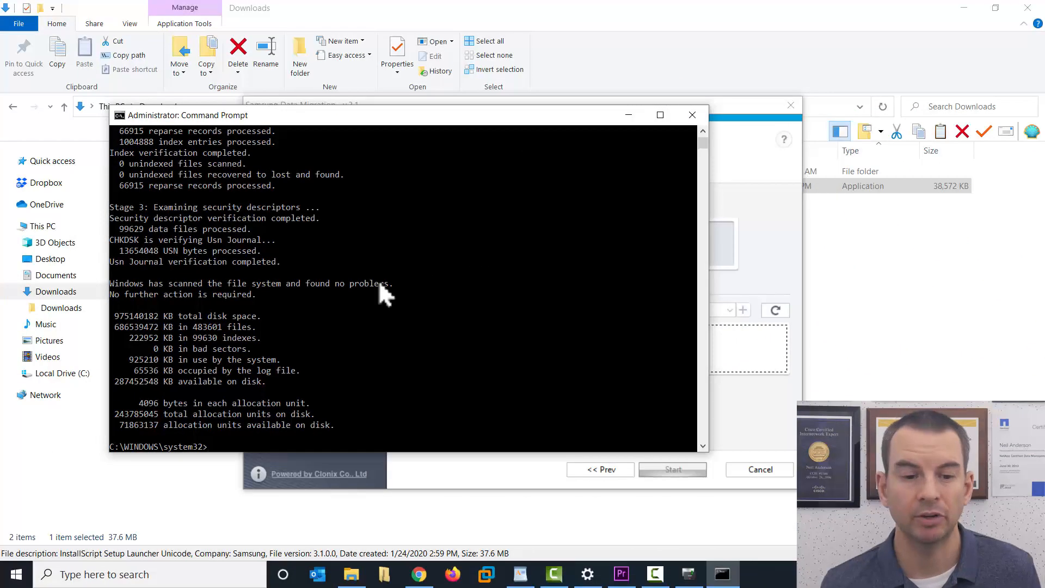
mouse_move(383, 313)
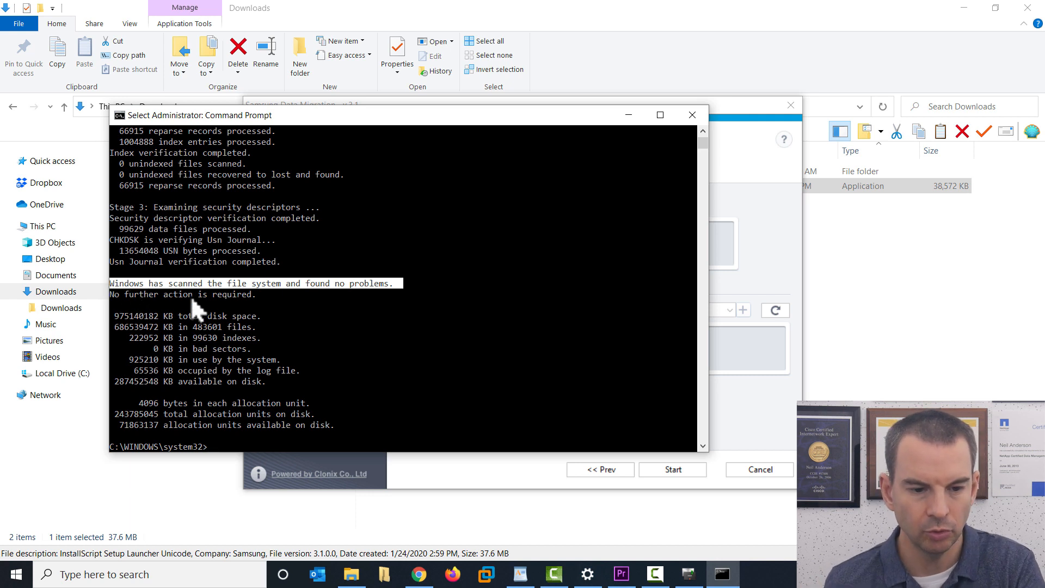
text(chk)
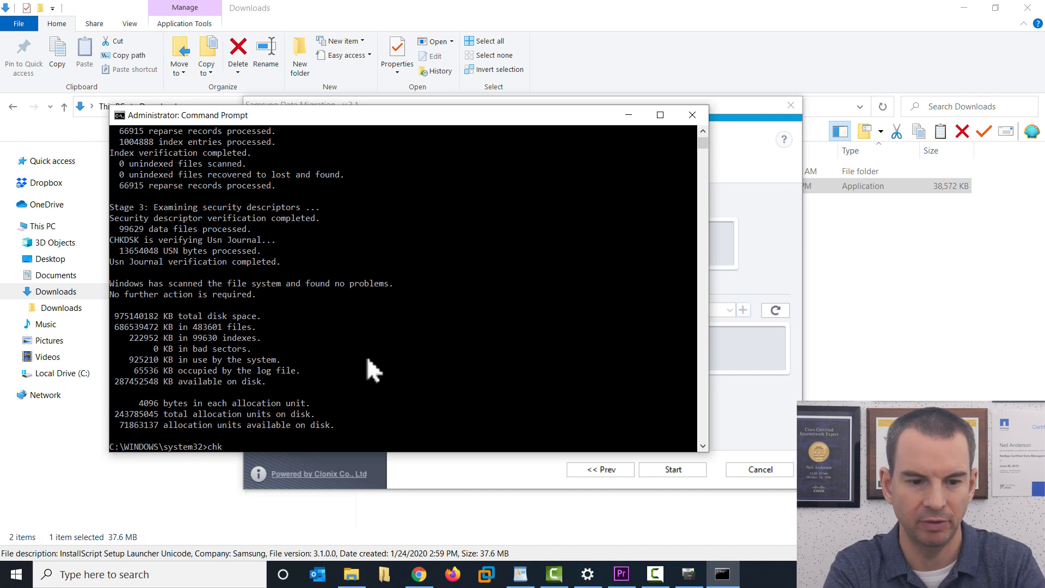
text(dsk)
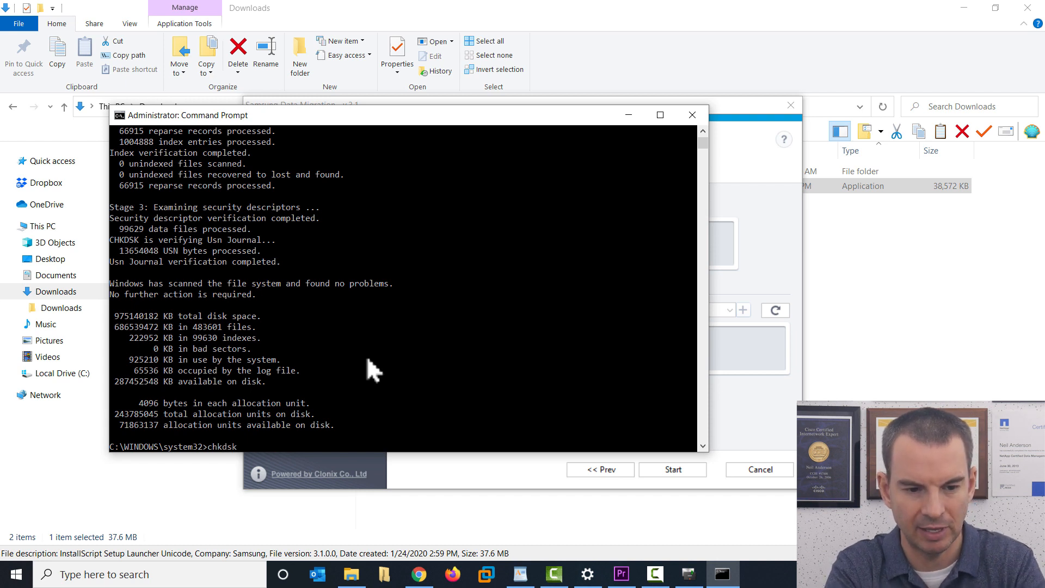
text(/)
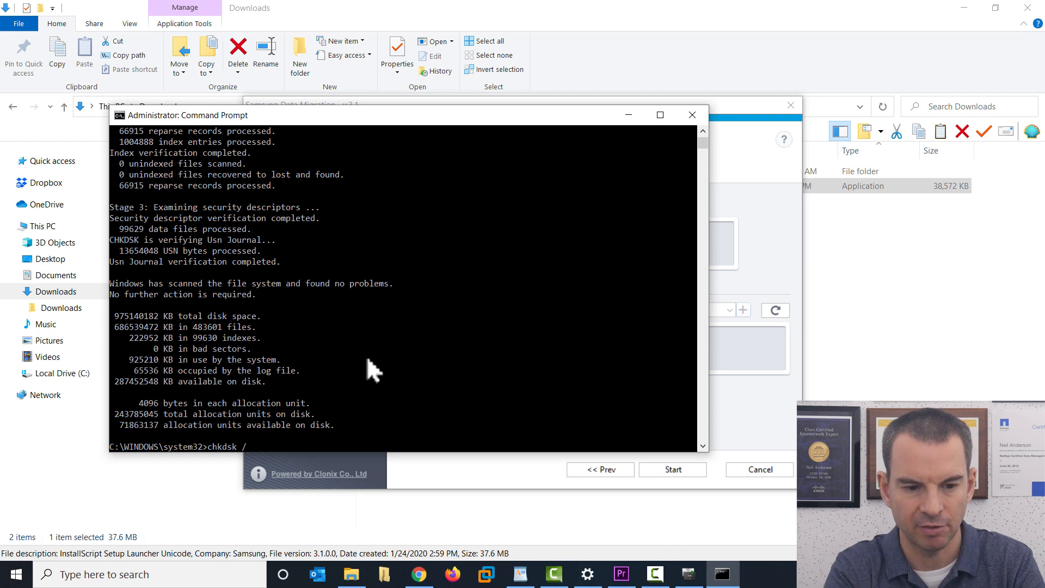
text(f)
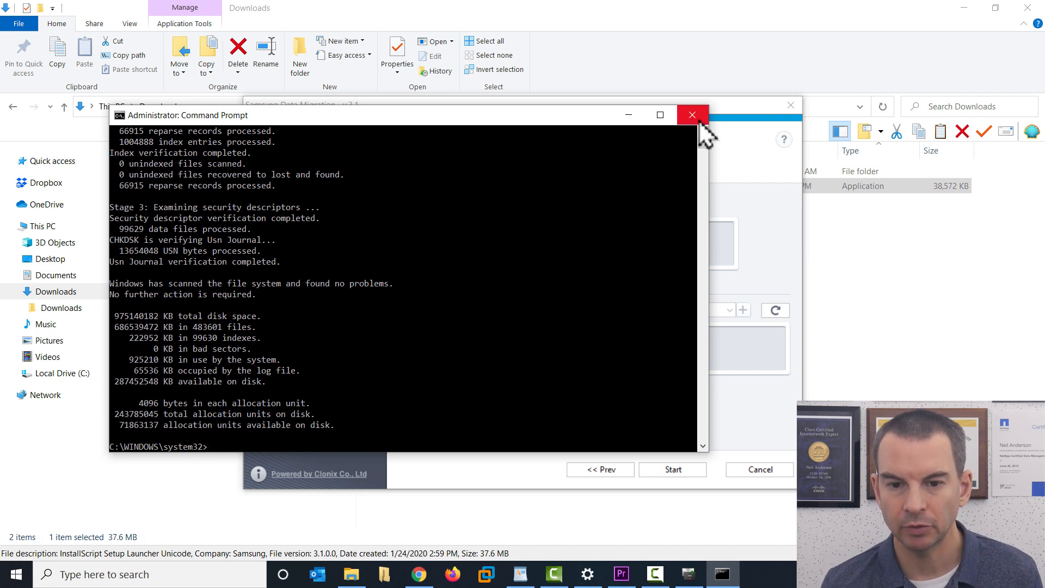
- Close the Command Prompt, show hidden tray icons, and dismiss the Samsung Data Migration window
click(692, 115)
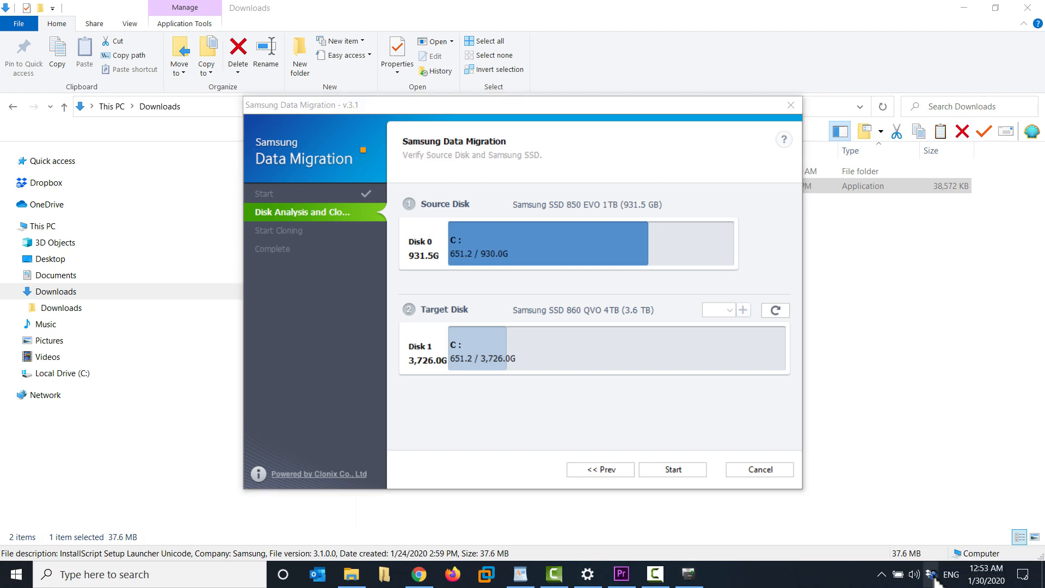
click(930, 574)
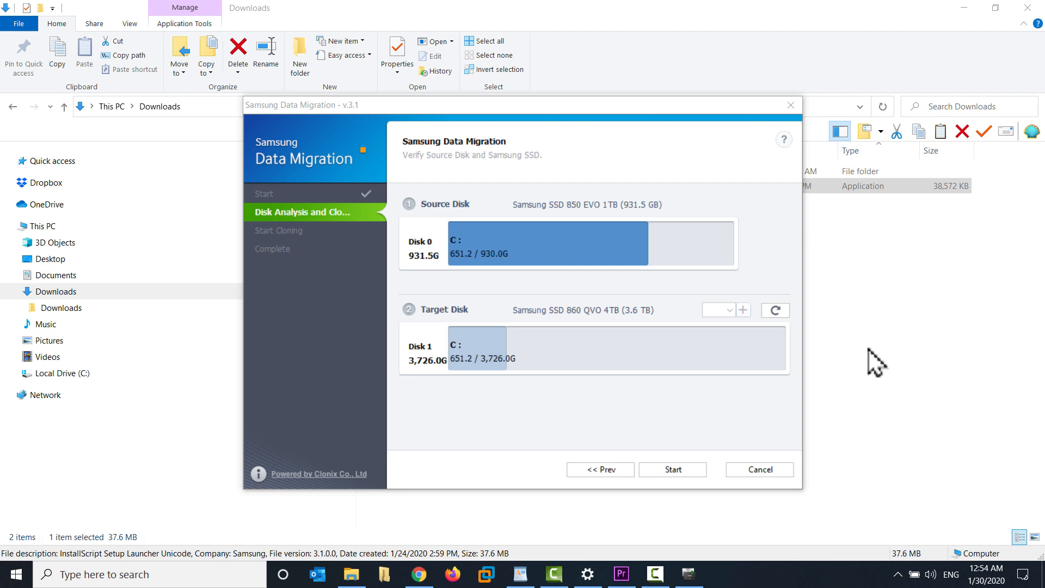
mouse_move(950, 550)
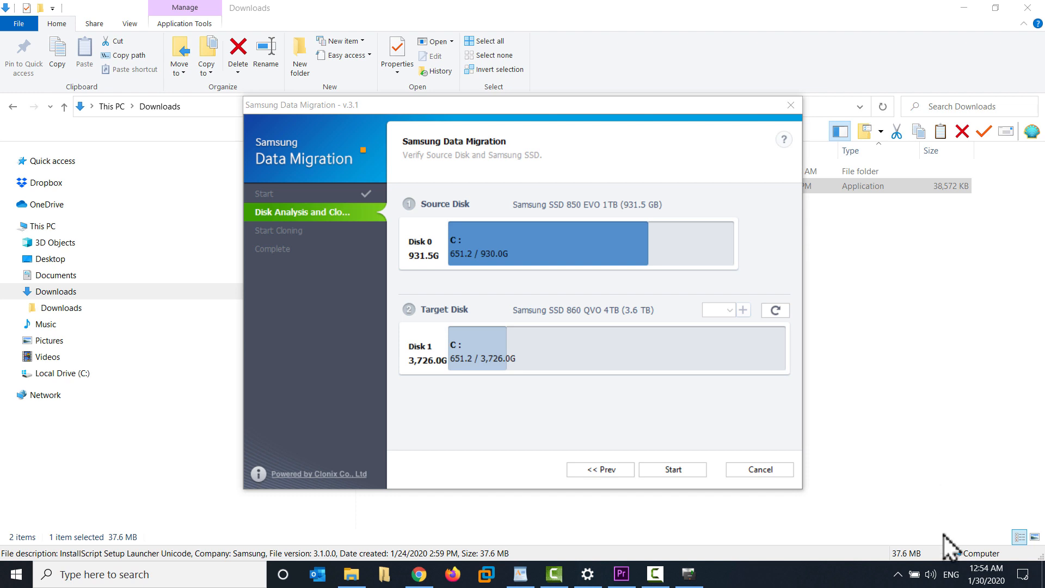
click(898, 574)
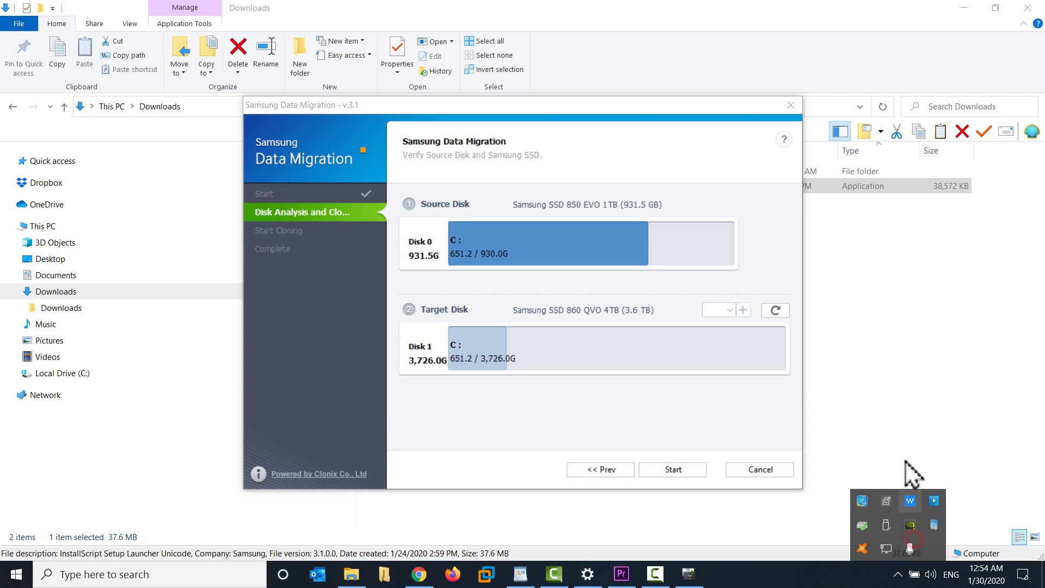
mouse_move(898, 451)
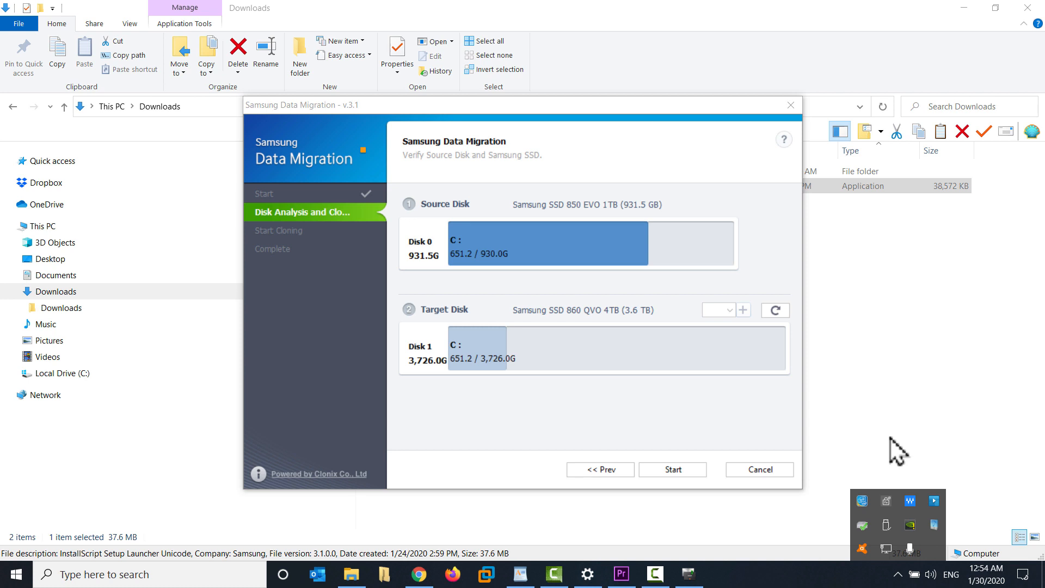
click(757, 469)
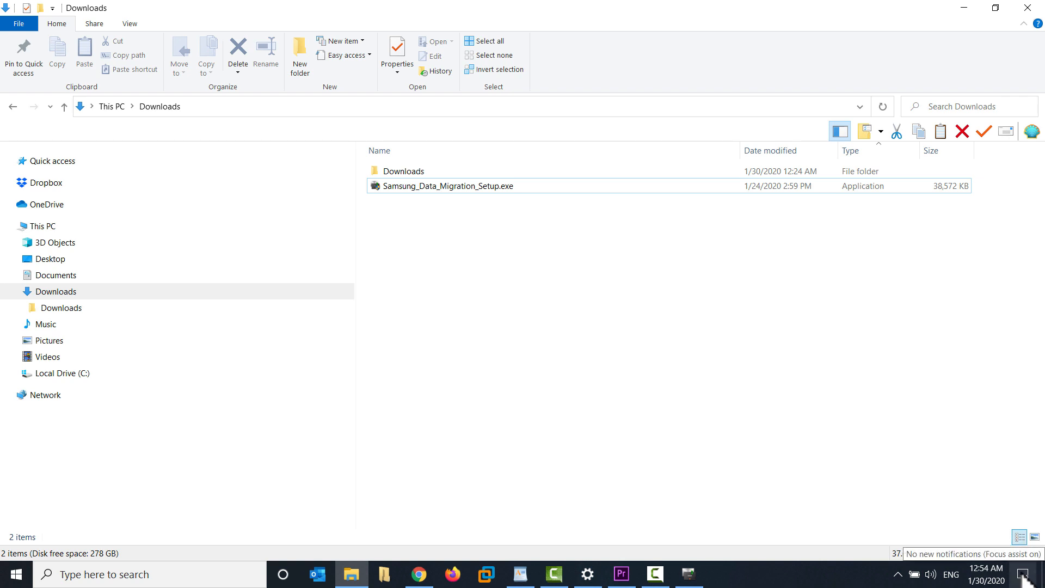
click(1031, 574)
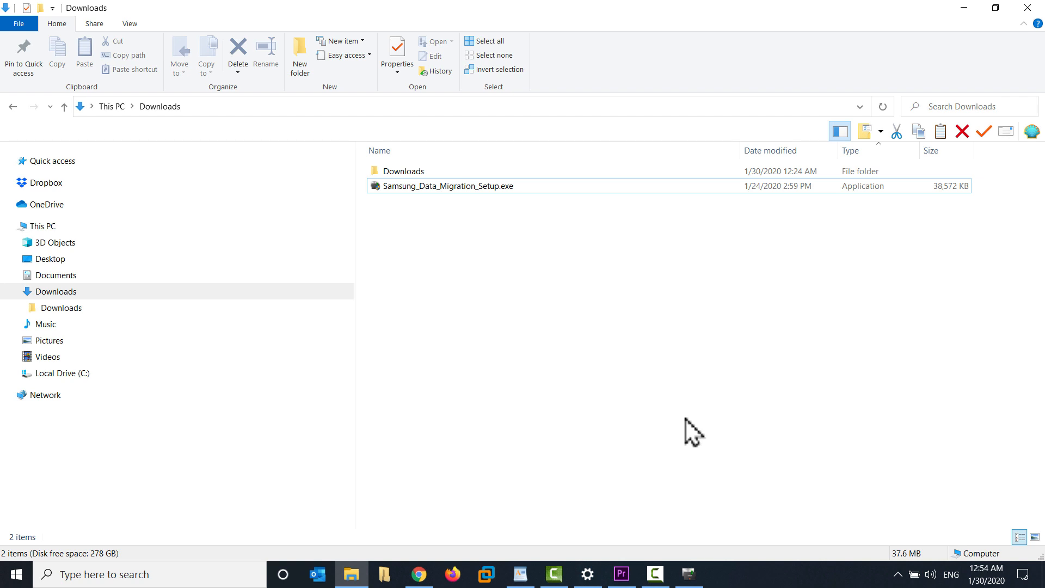
click(897, 573)
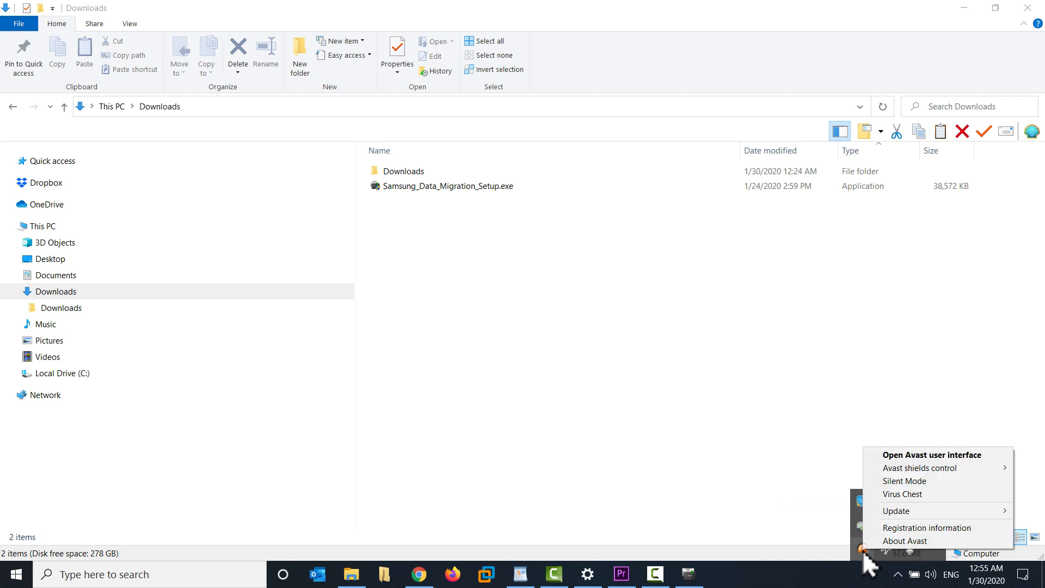
mouse_move(904, 481)
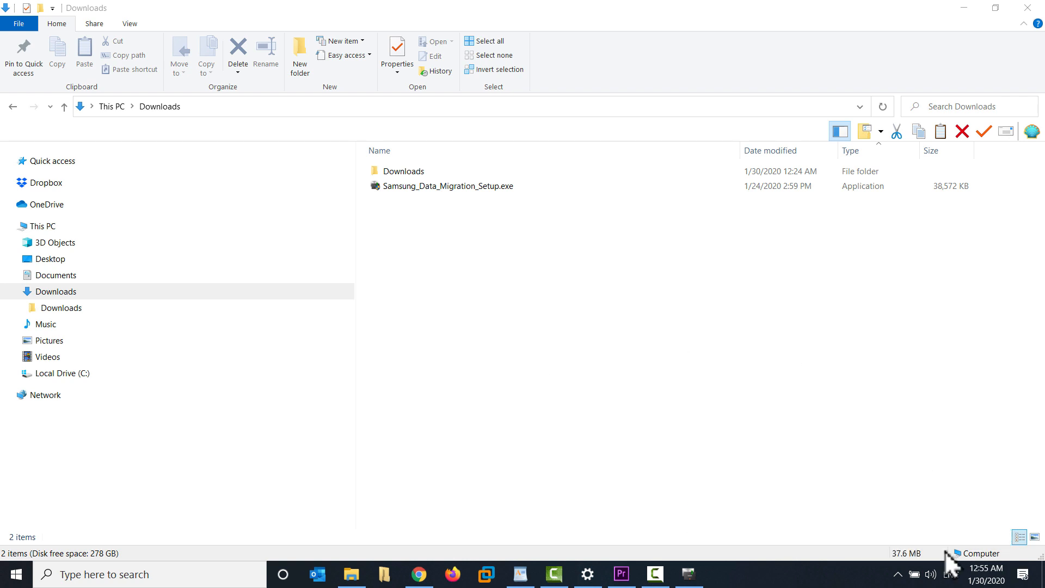
click(898, 573)
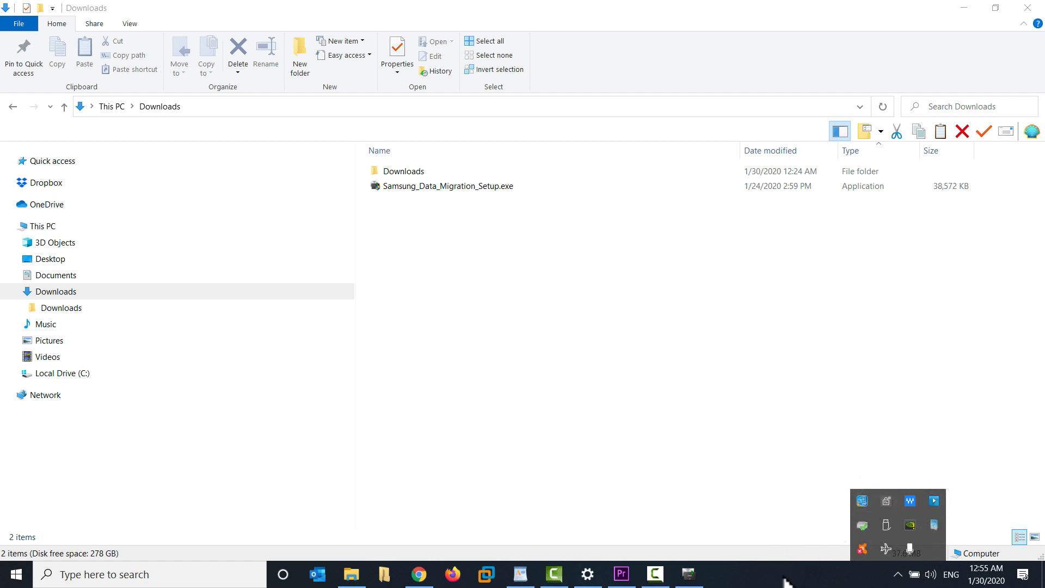
right_click(787, 574)
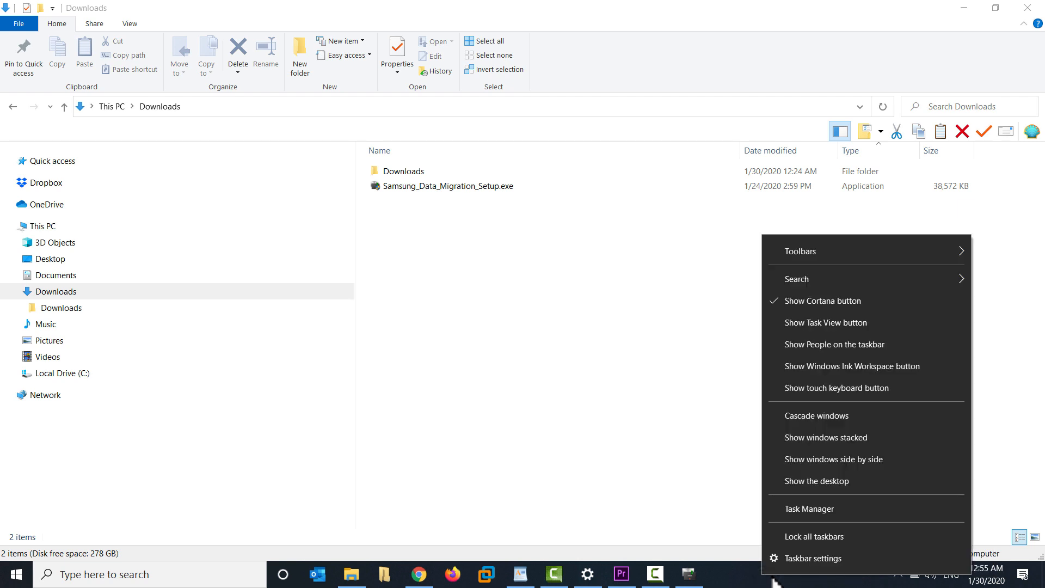
click(808, 508)
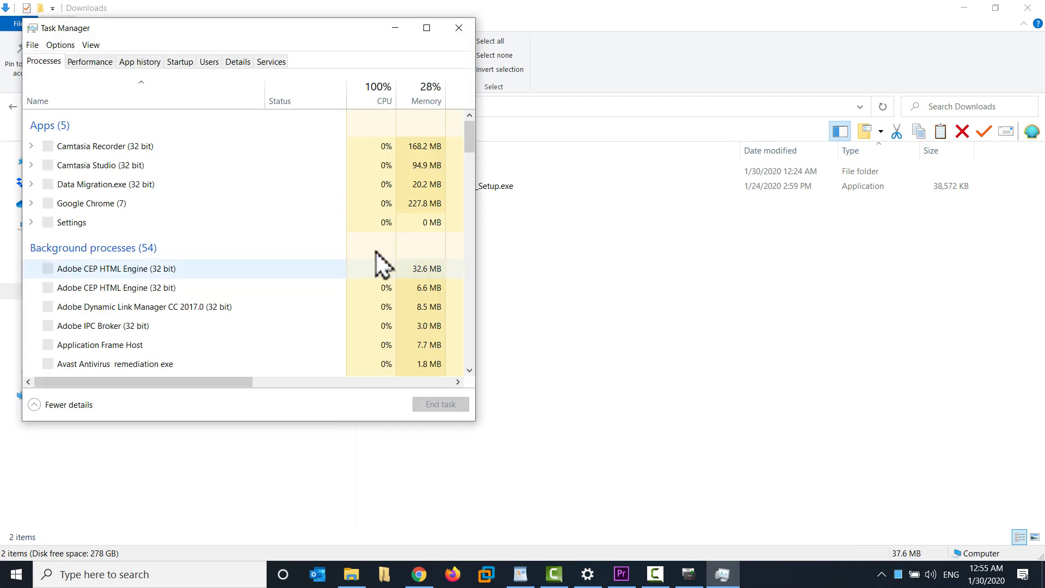
click(426, 27)
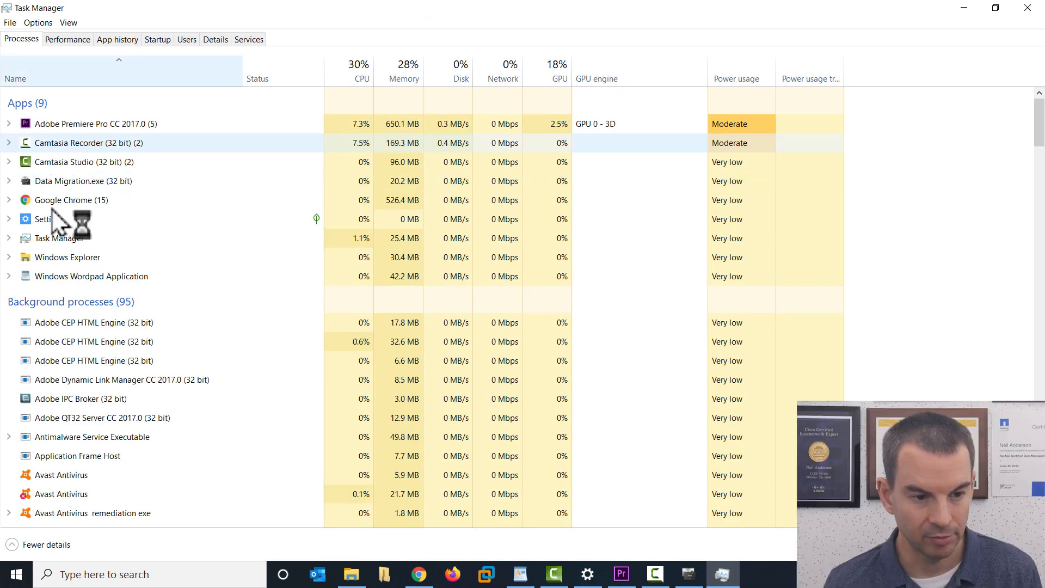
scroll(down, 3)
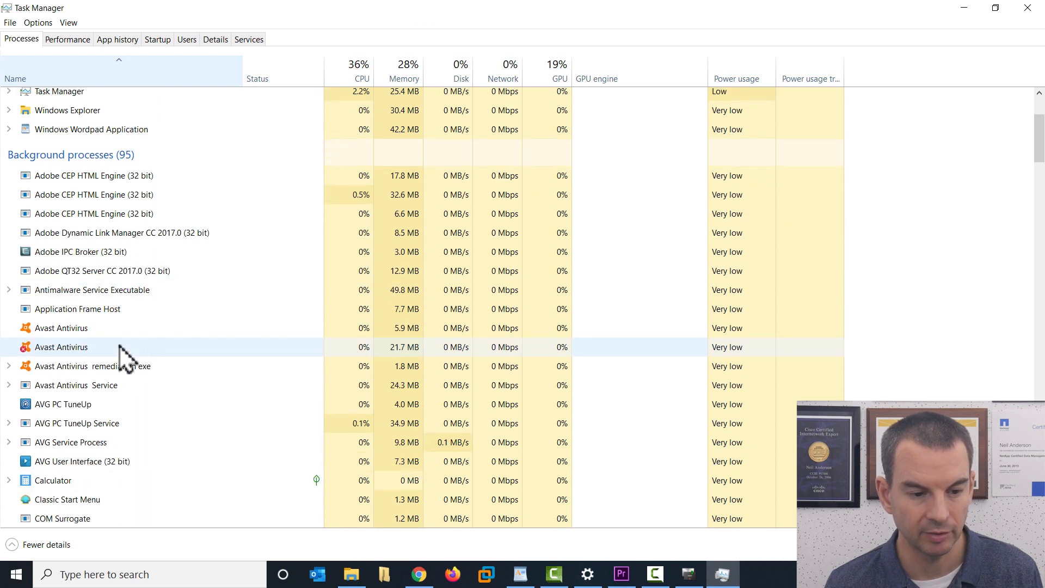
scroll(down, 3)
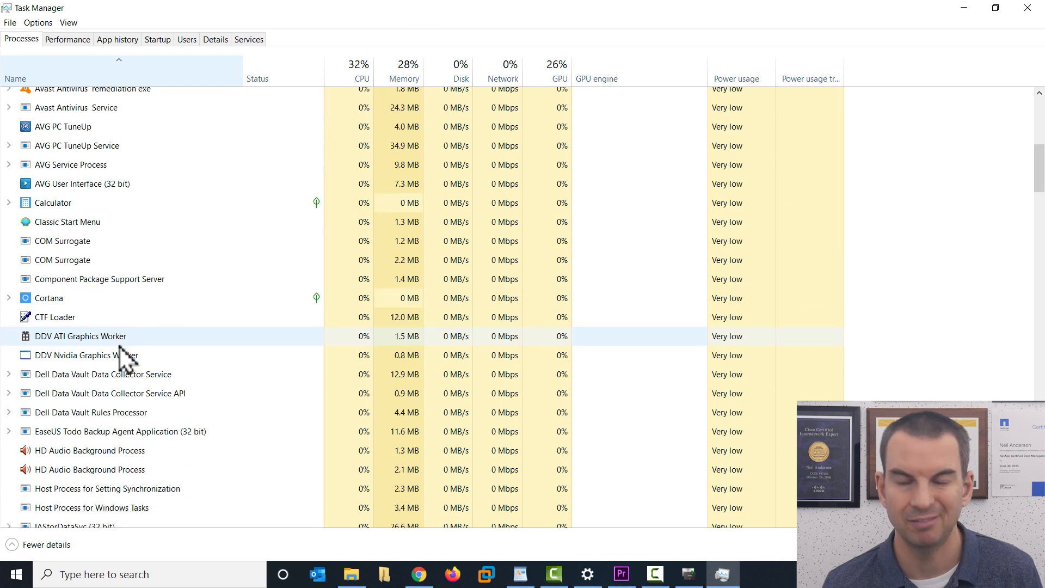
scroll(down, 3)
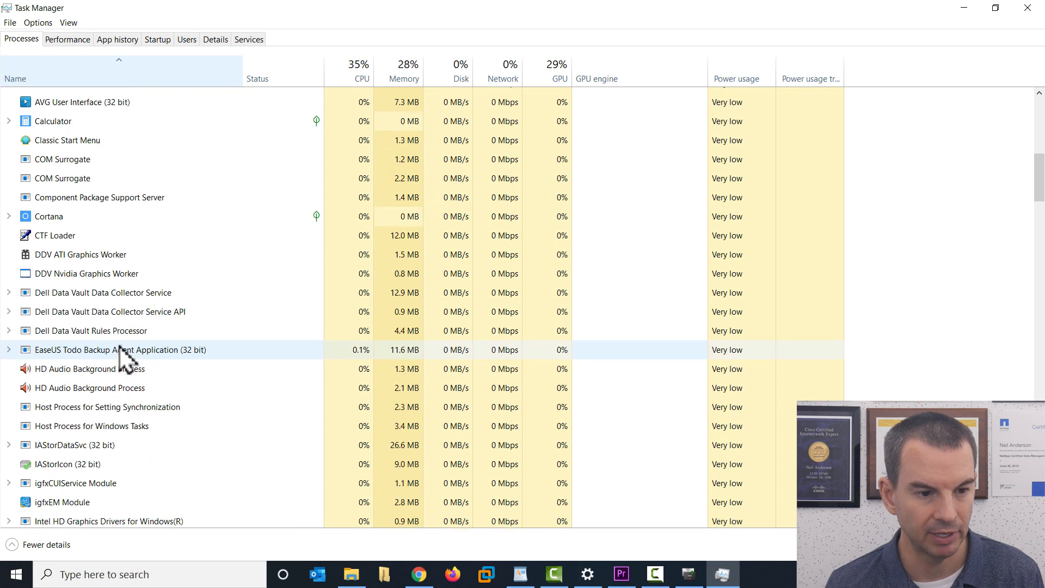
scroll(down, 3)
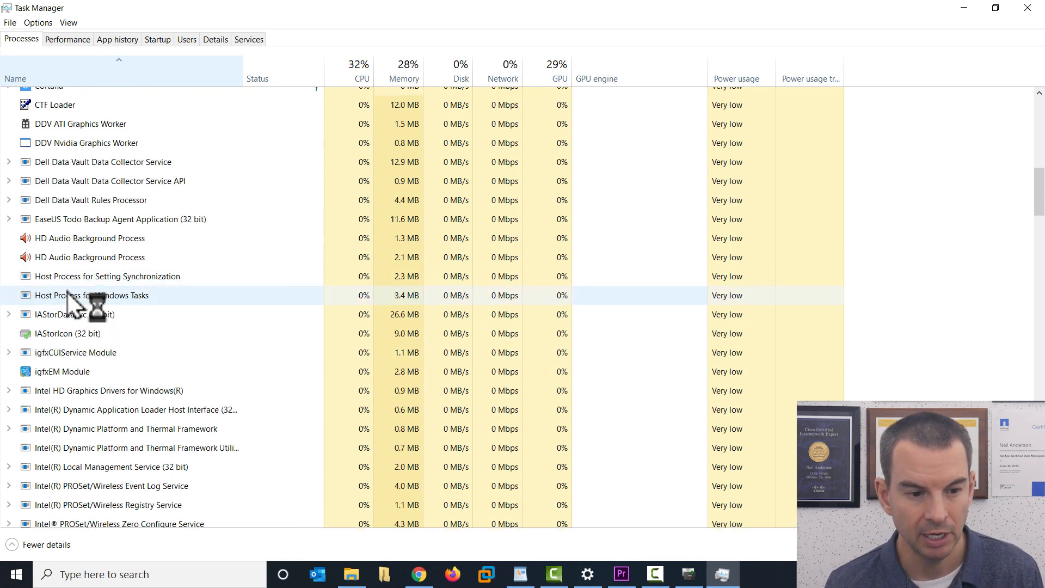
right_click(91, 295)
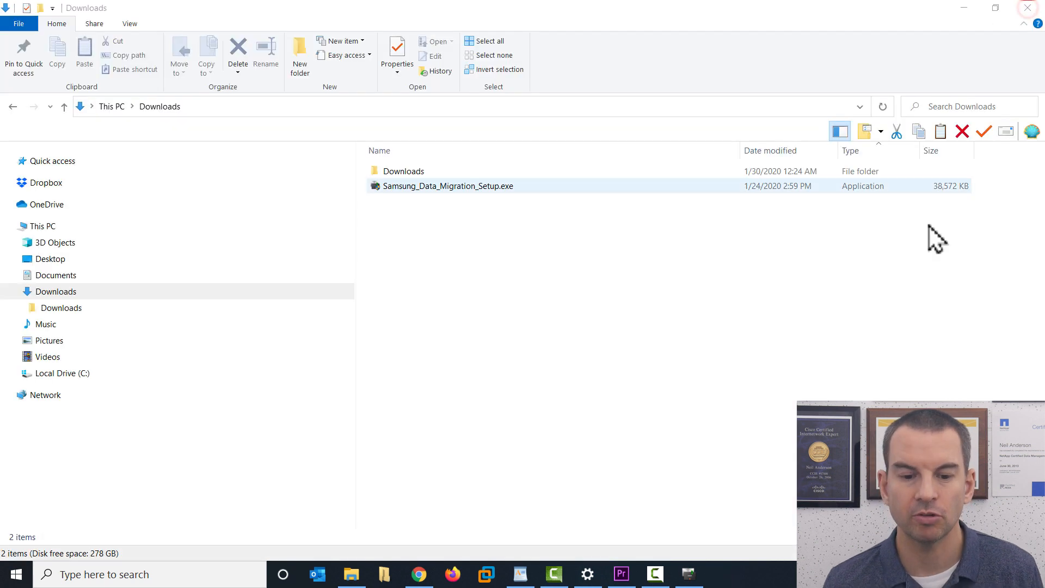
double_click(448, 185)
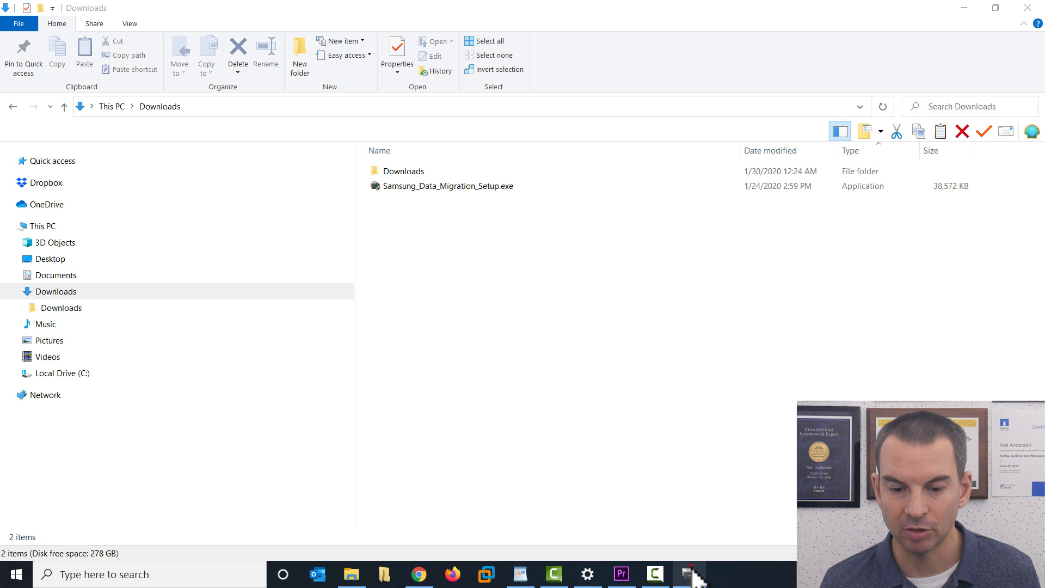
- Restore Data Migration and start cloning the 850 EVO 1TB onto the 860 QVO 4TB
click(689, 573)
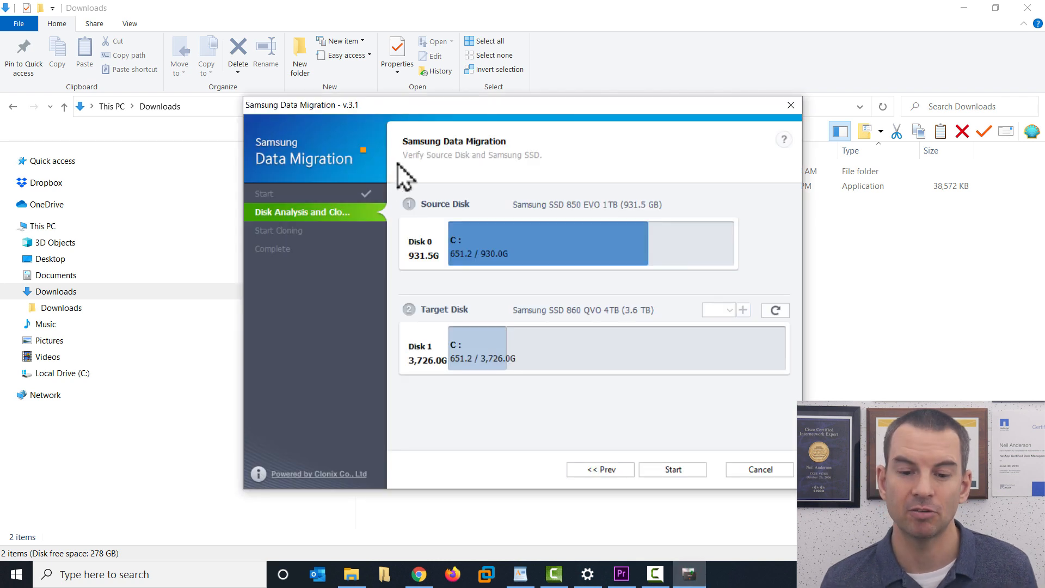
click(672, 469)
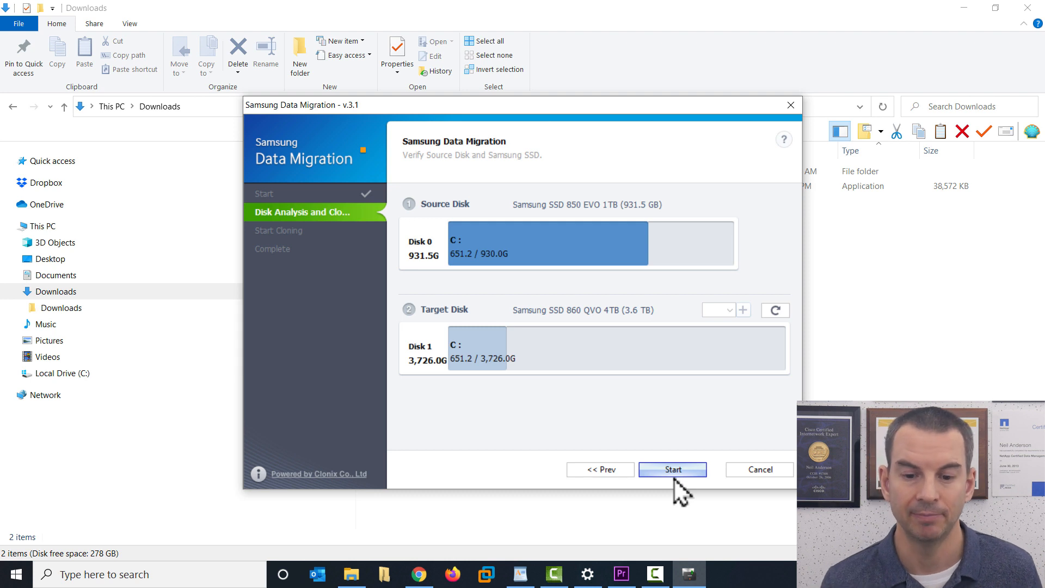
click(672, 469)
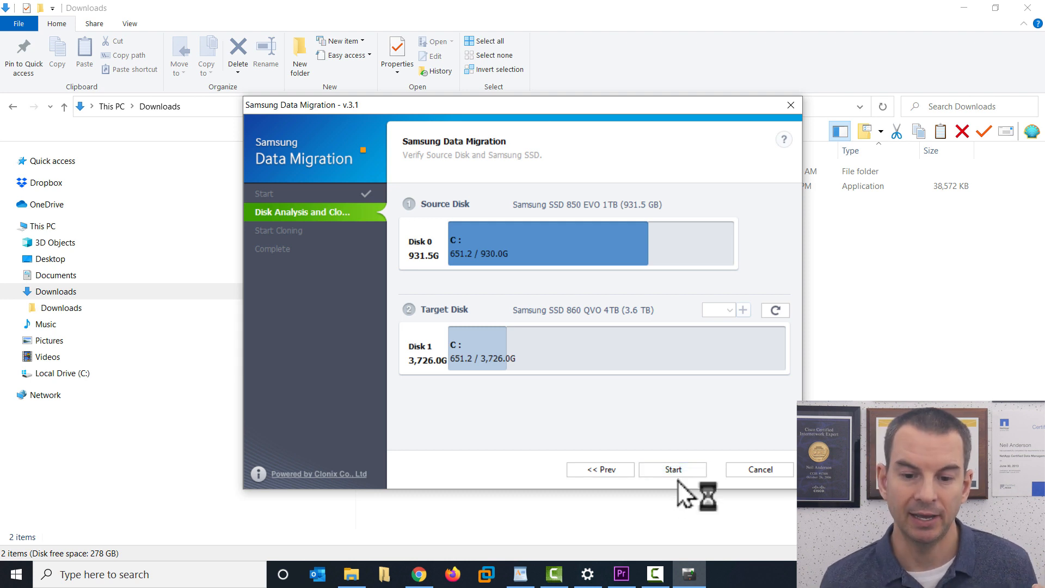
click(673, 469)
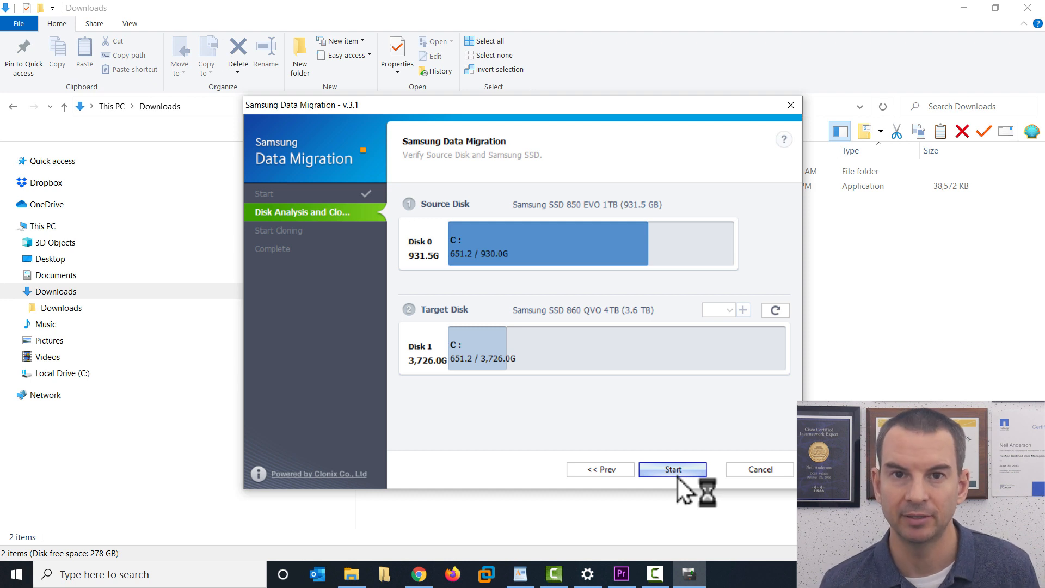
click(673, 470)
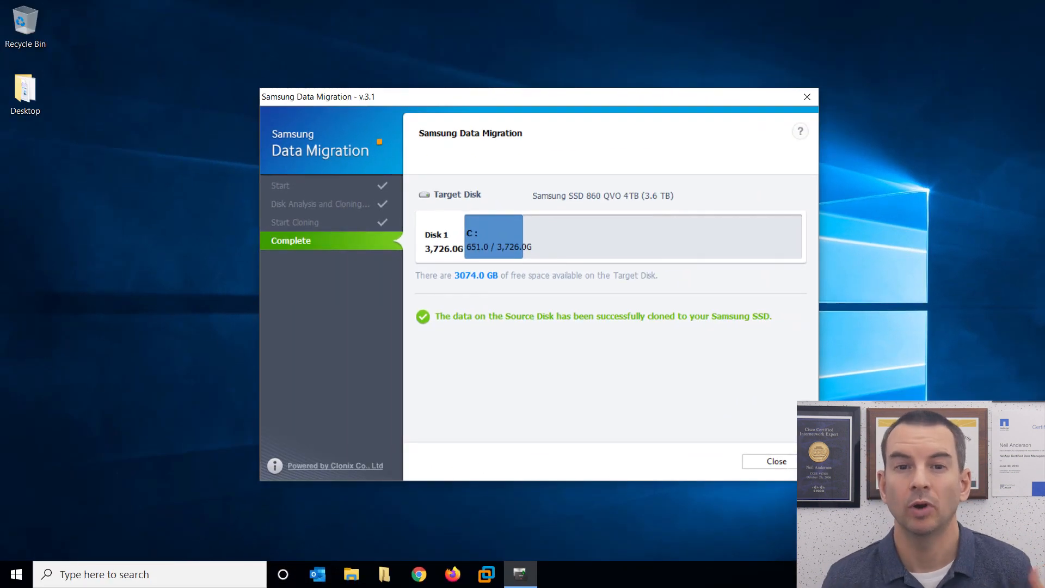